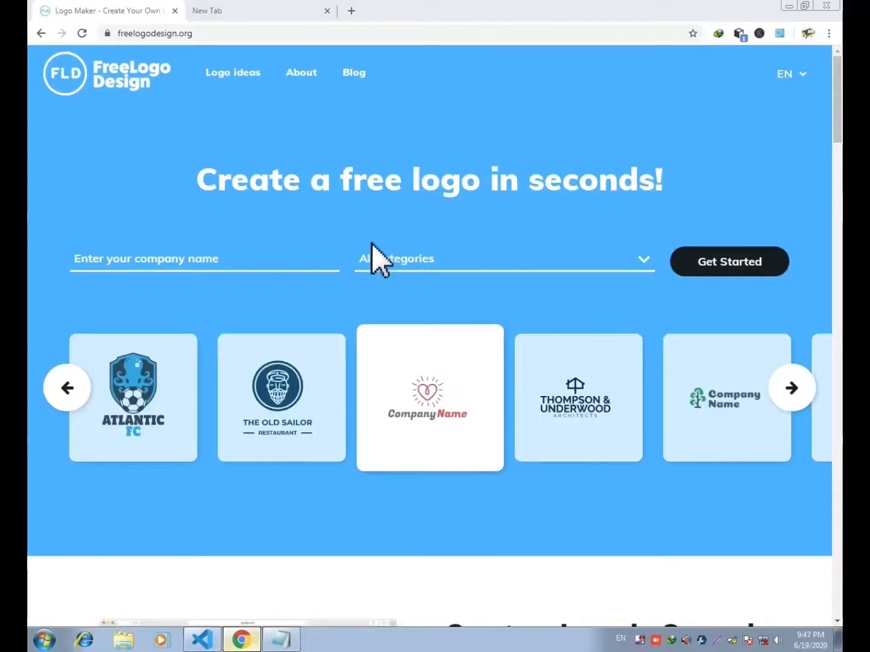
pyautogui.moveTo(263, 133)
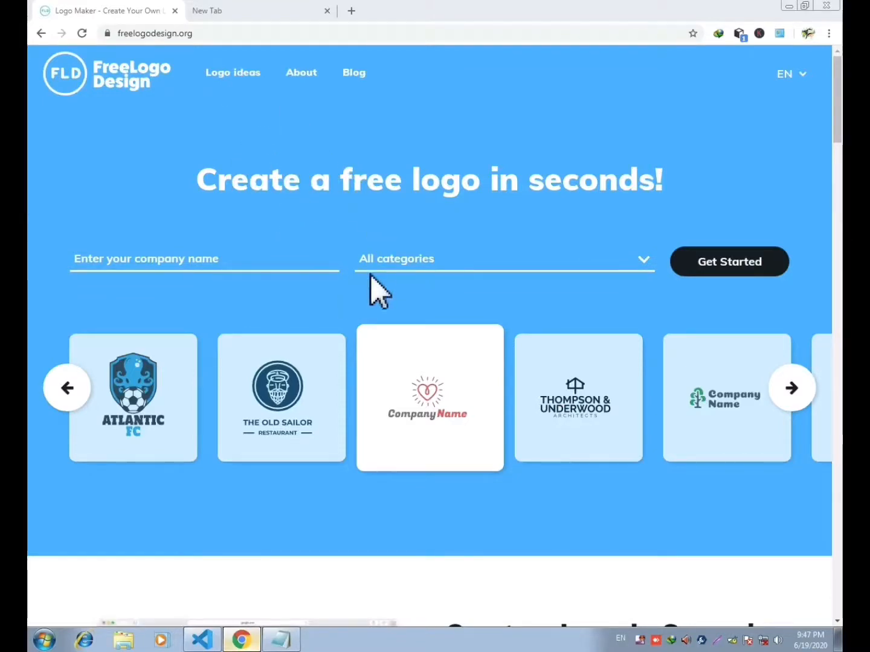
# Browse down the FreeLogoDesign home page and back up to the name field.
pyautogui.scroll(-3)
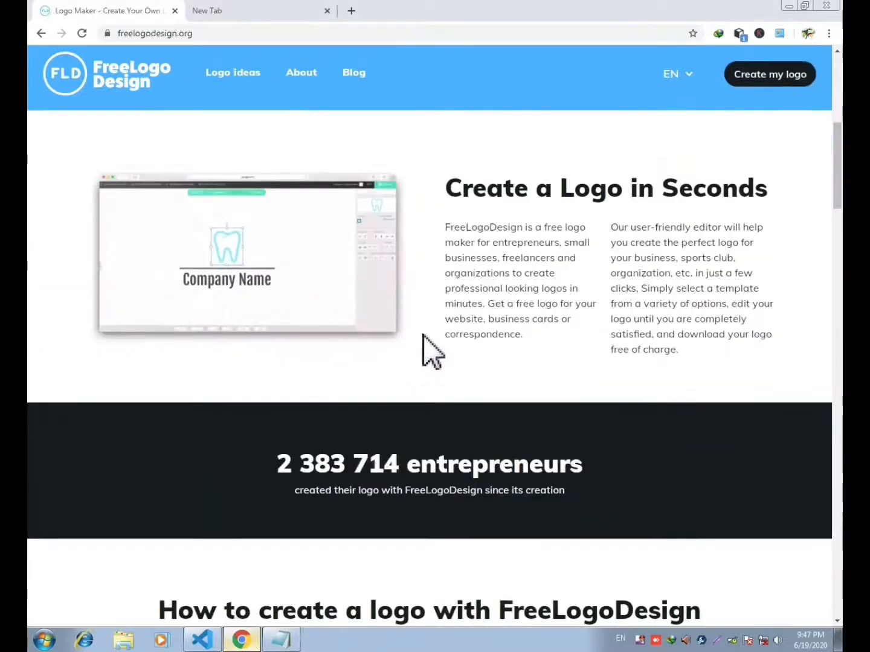
pyautogui.moveTo(586, 308)
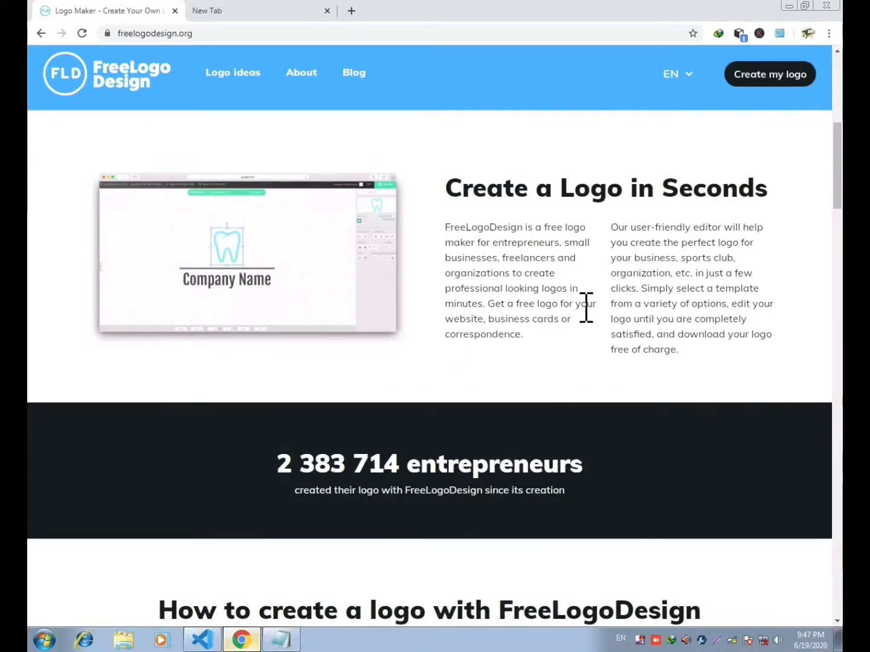
pyautogui.scroll(-3)
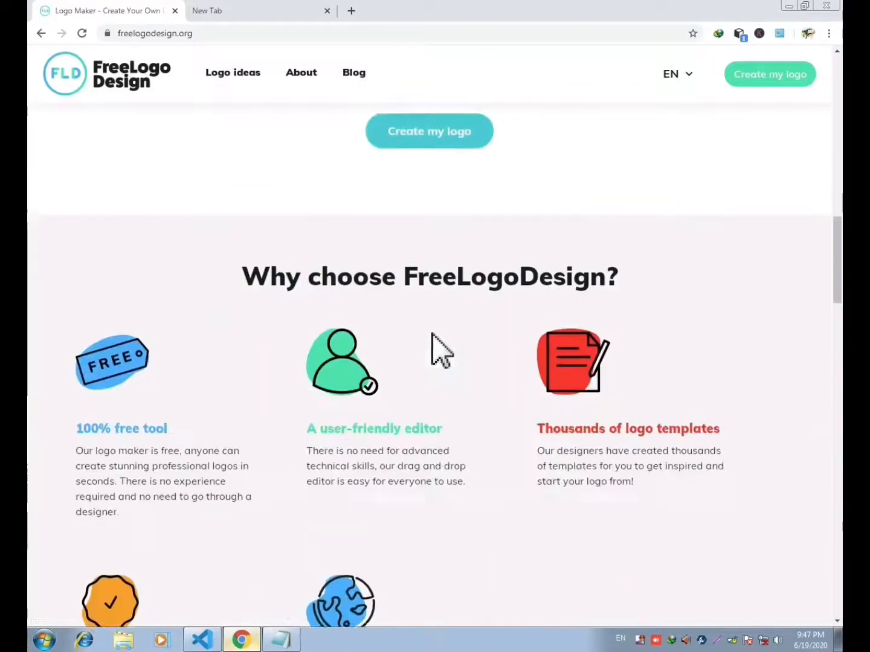
pyautogui.scroll(-3)
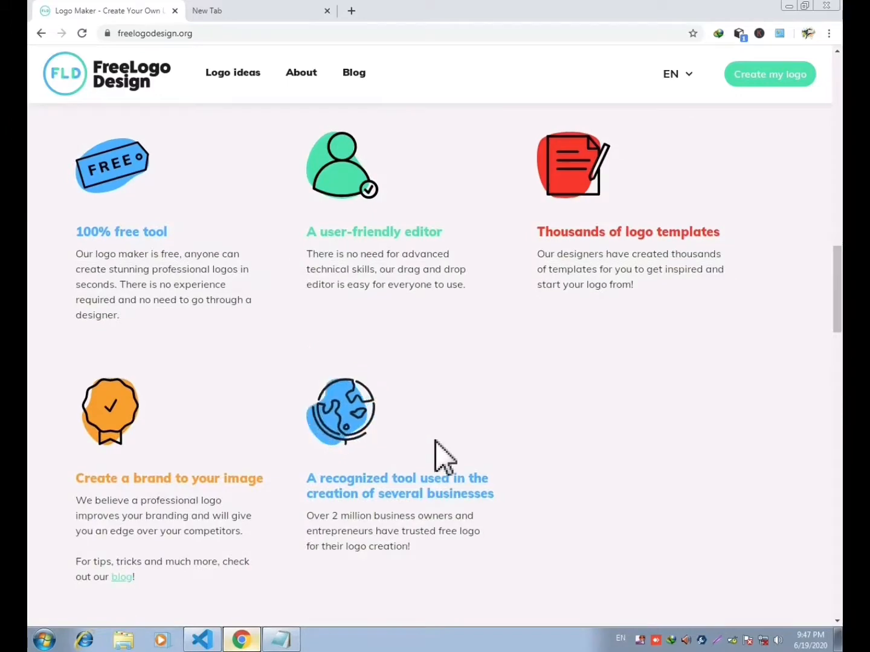
pyautogui.scroll(-3)
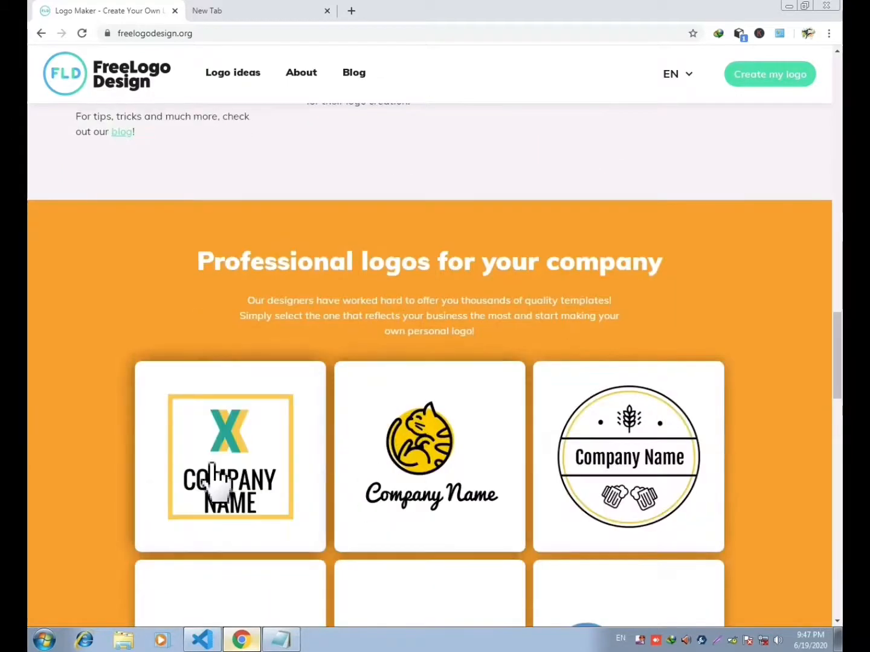
pyautogui.scroll(-3)
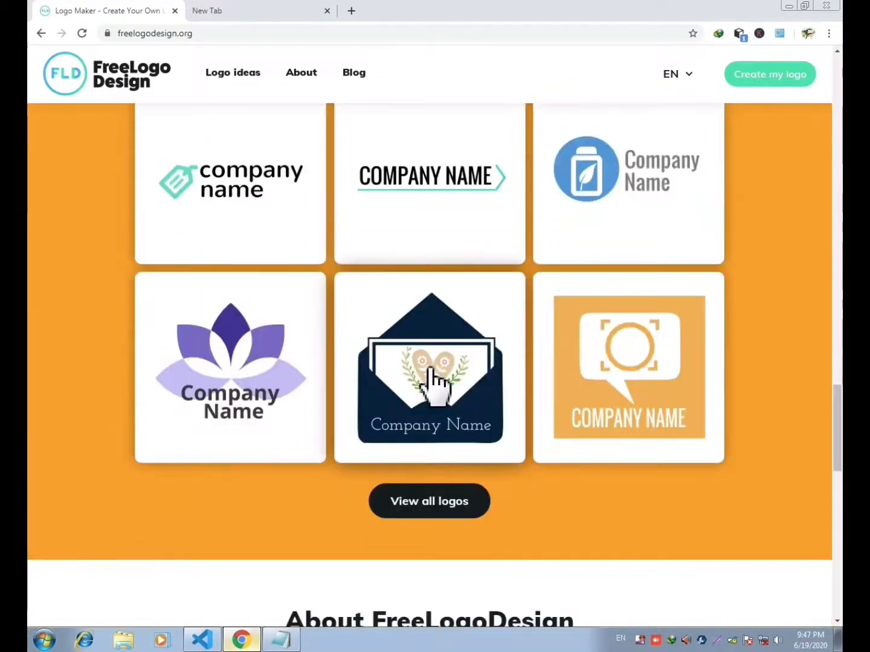
pyautogui.scroll(-3)
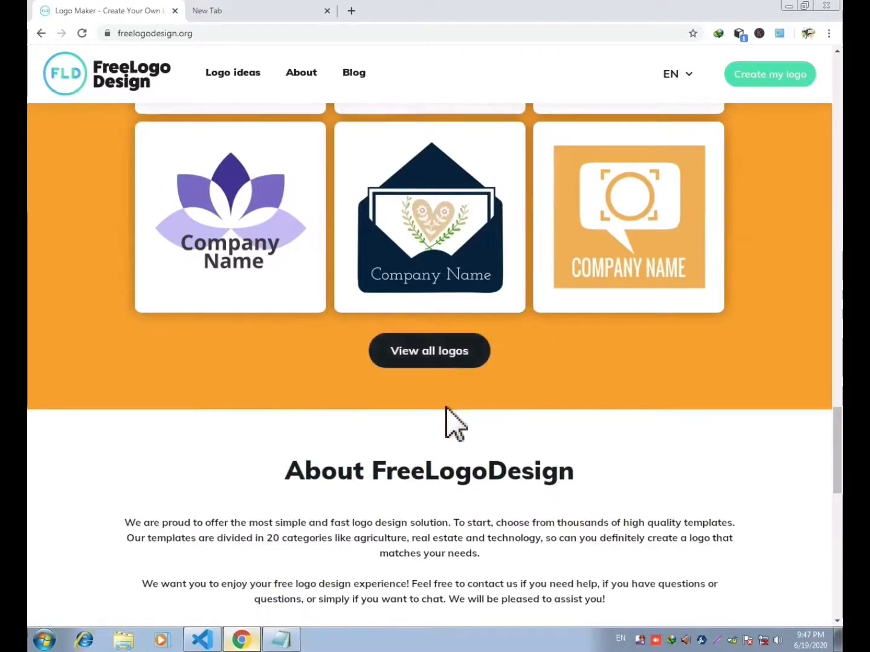
pyautogui.scroll(-3)
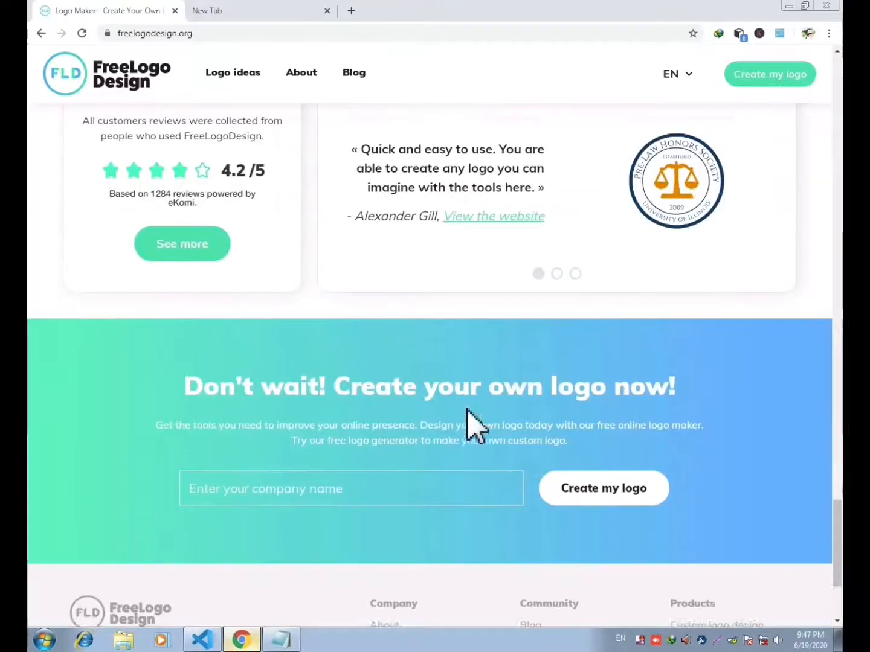
pyautogui.scroll(-3)
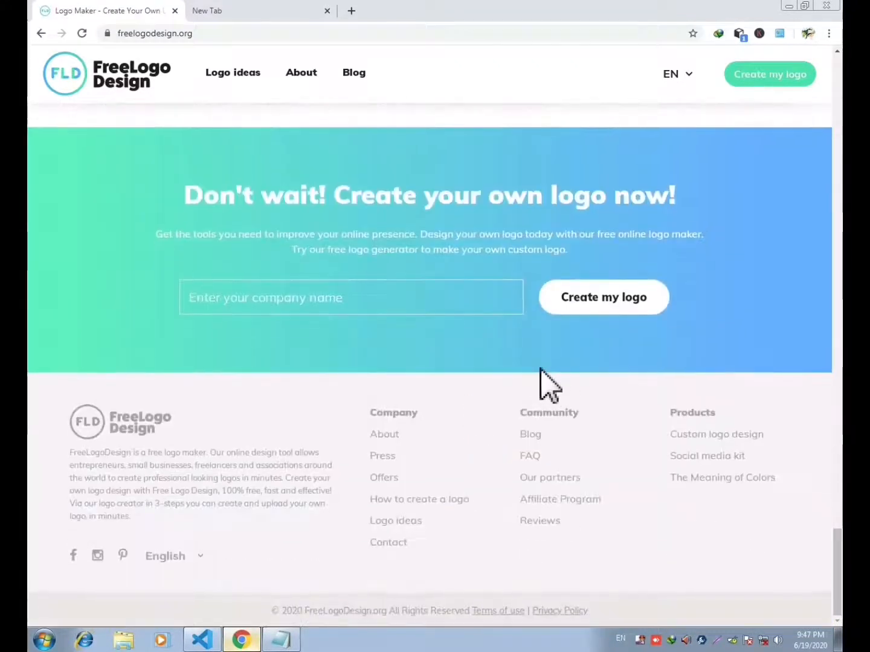
pyautogui.scroll(3)
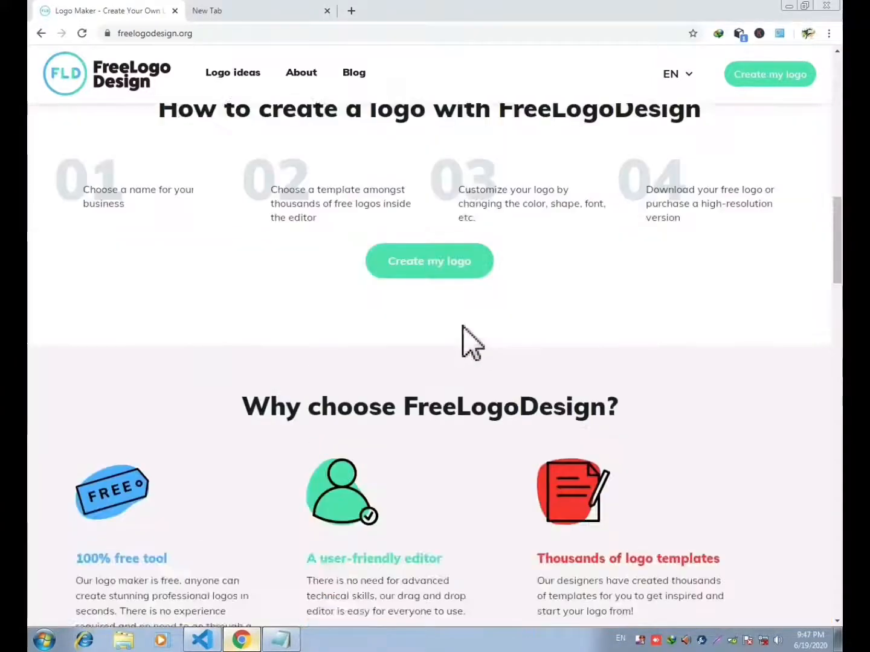
pyautogui.scroll(3)
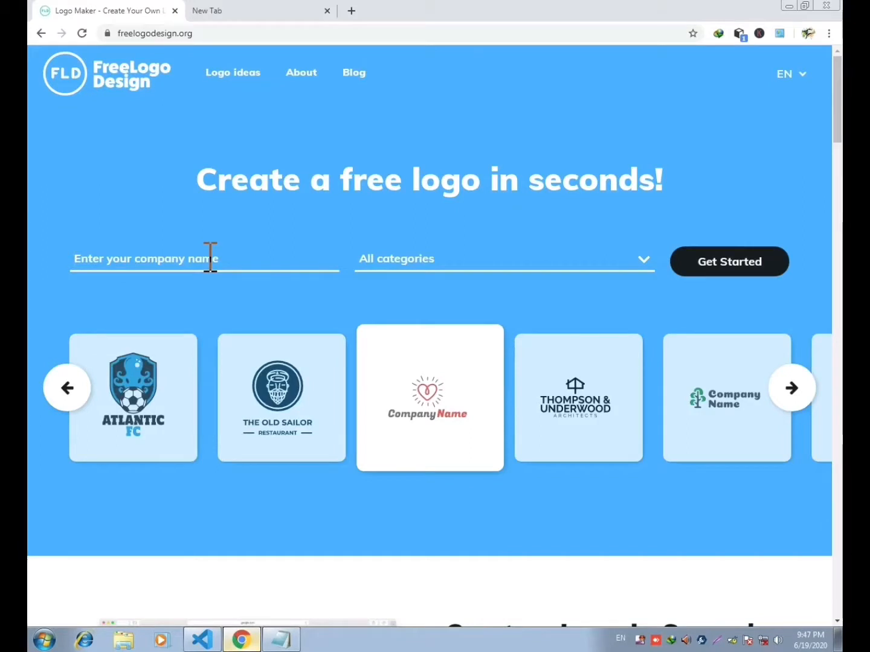
# Enter 'logo' as the company name and start the logo editor.
pyautogui.write('make')
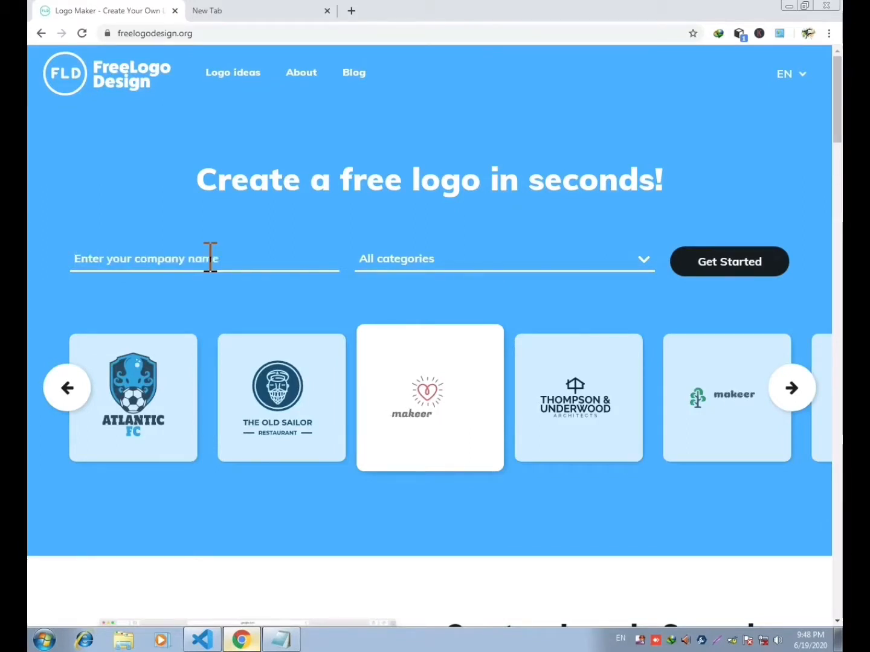
pyautogui.write('logo')
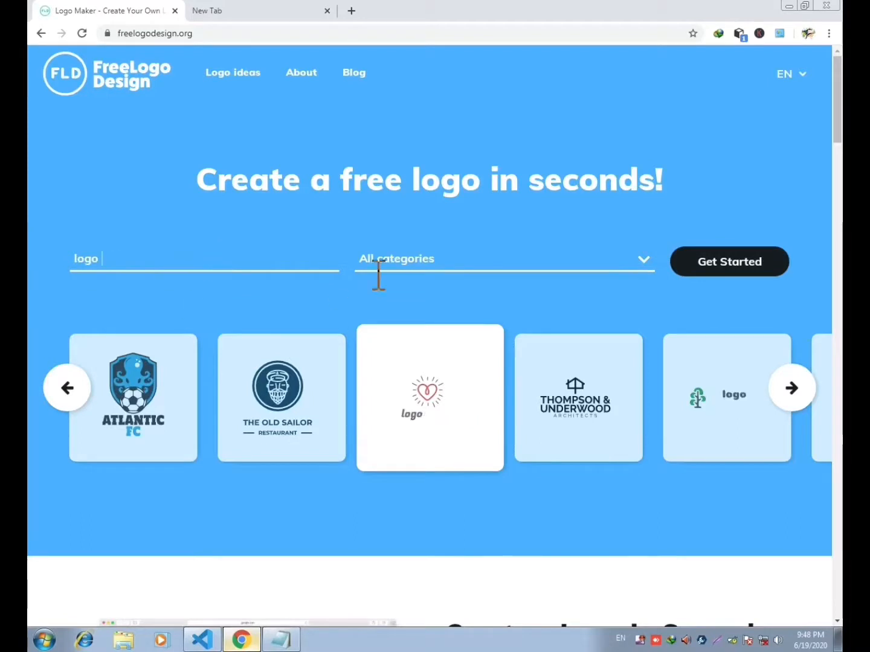
pyautogui.click(728, 261)
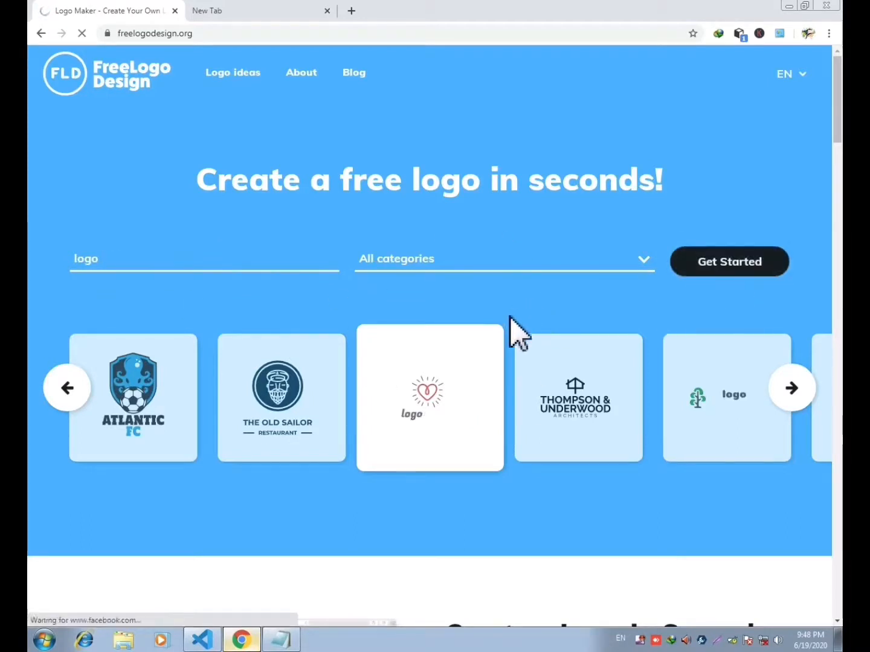
pyautogui.click(728, 260)
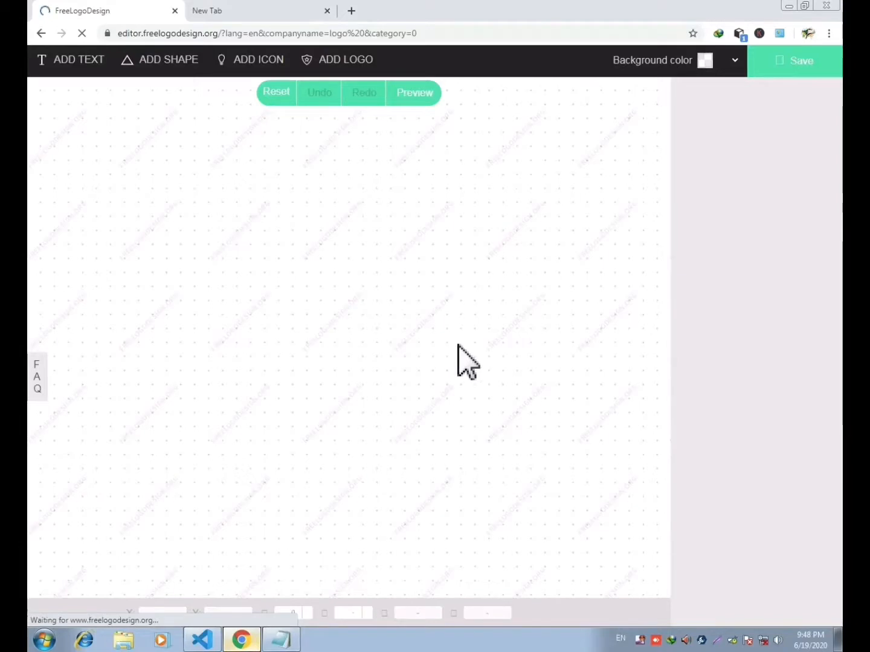
# Browse the ready-made logo gallery and filter it to Environmental & Green designs.
pyautogui.click(337, 59)
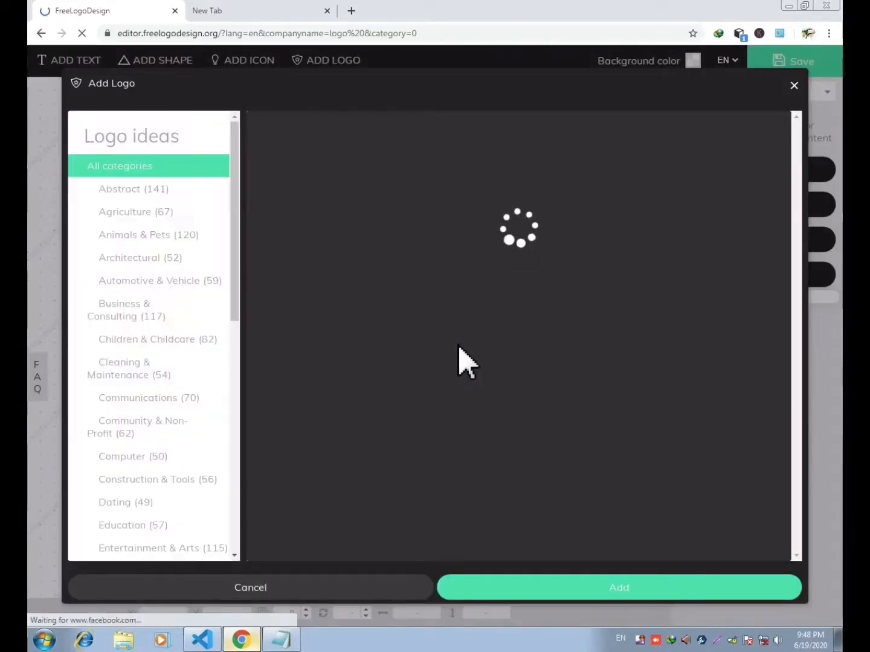
pyautogui.moveTo(404, 333)
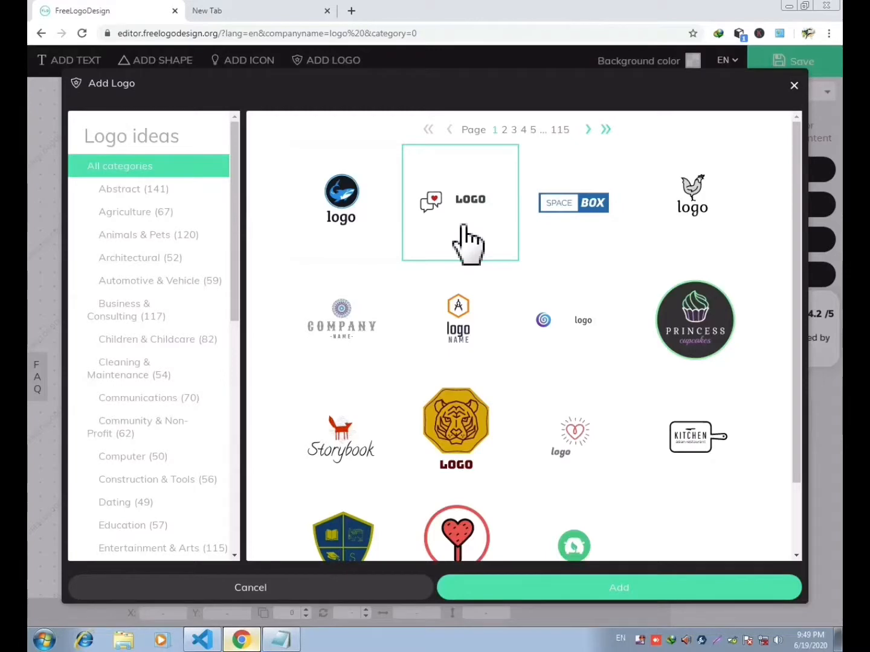
pyautogui.scroll(-3)
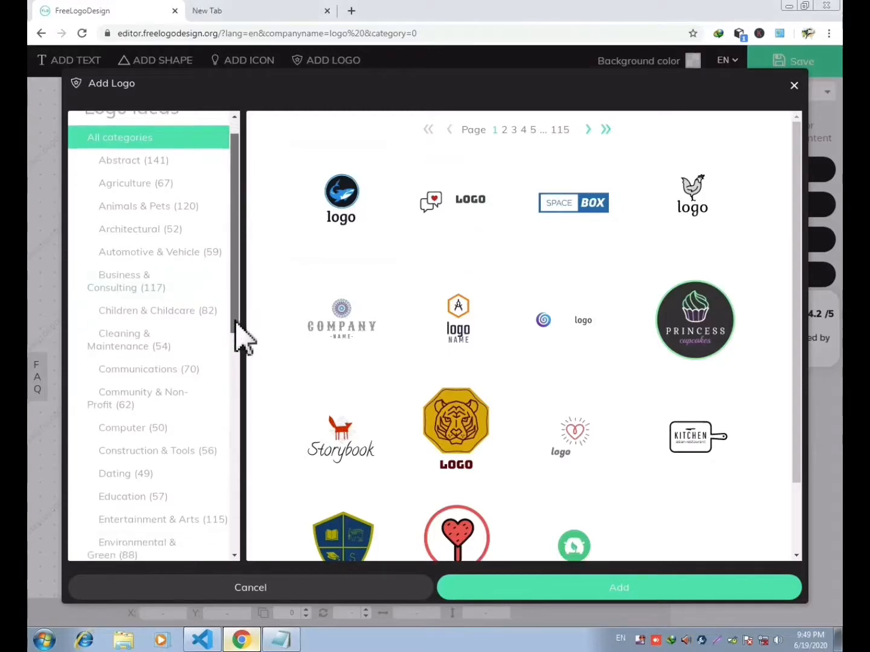
pyautogui.scroll(-3)
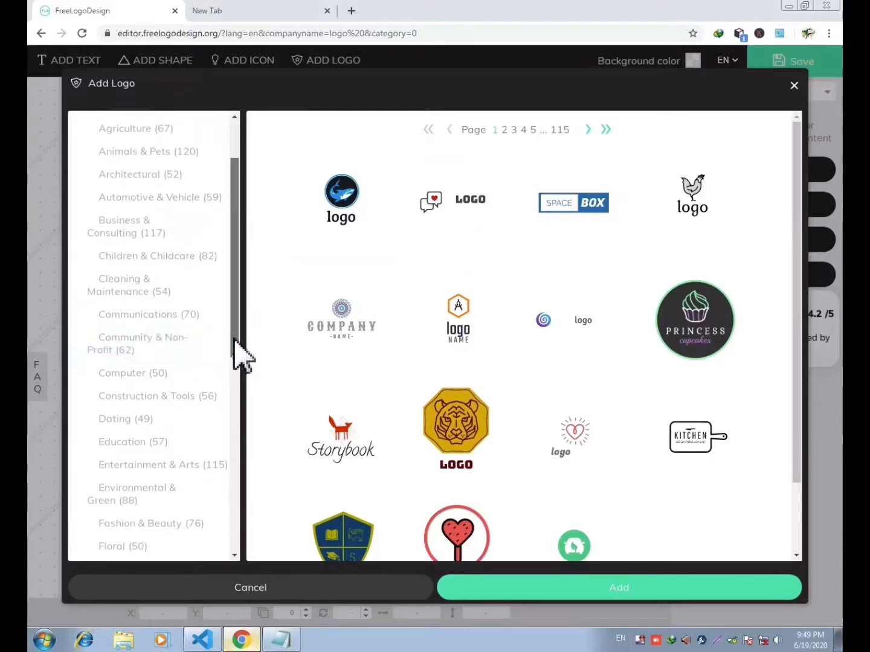
pyautogui.scroll(-3)
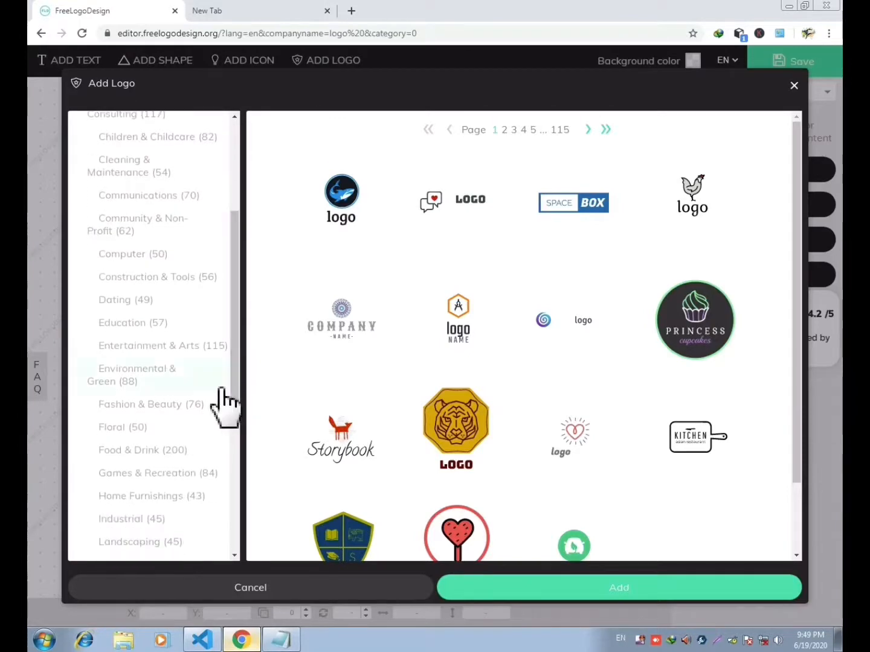
pyautogui.click(138, 375)
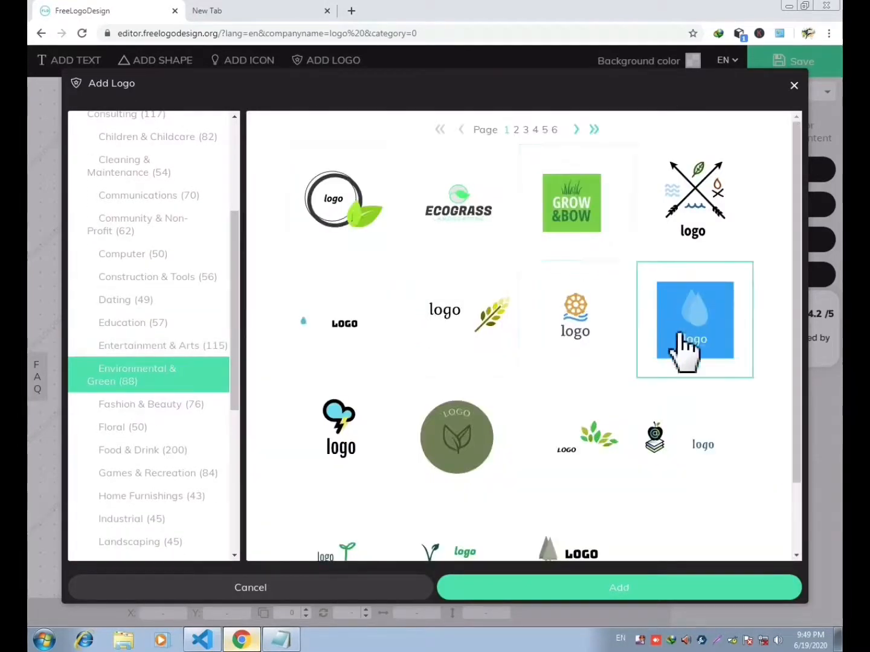
# Look through the next page of Environmental & Green logo ideas.
pyautogui.scroll(-3)
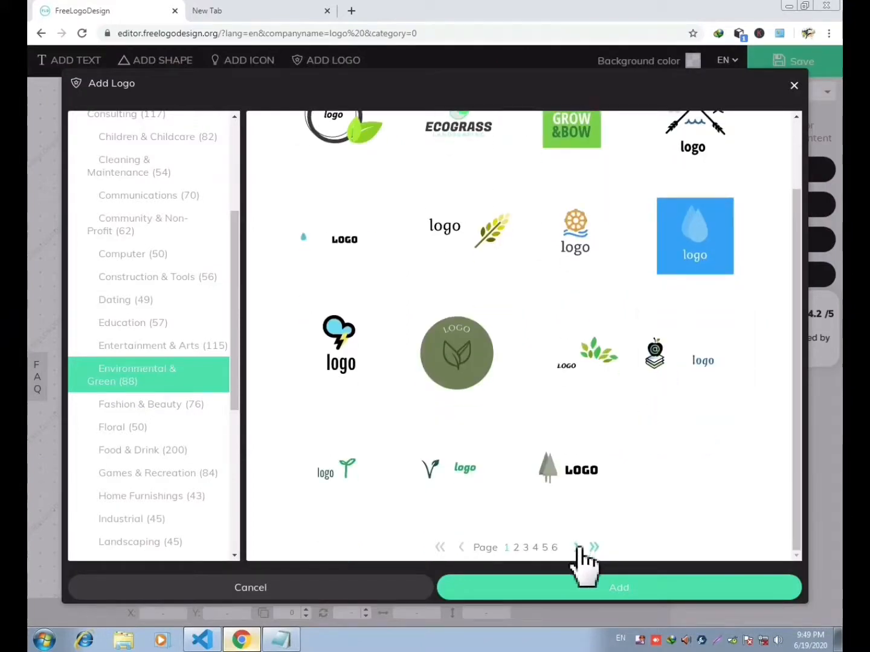
pyautogui.click(577, 547)
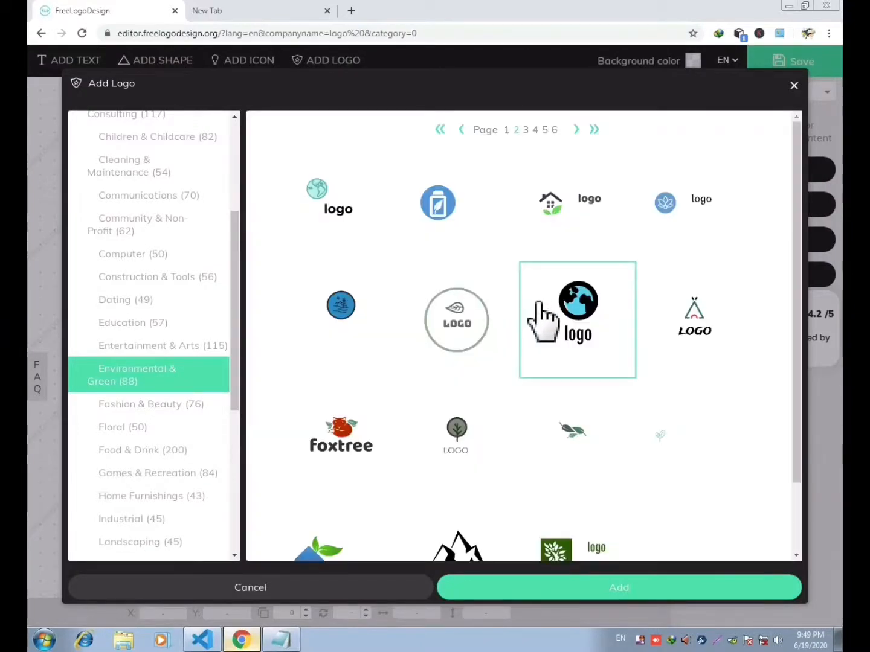
pyautogui.scroll(-3)
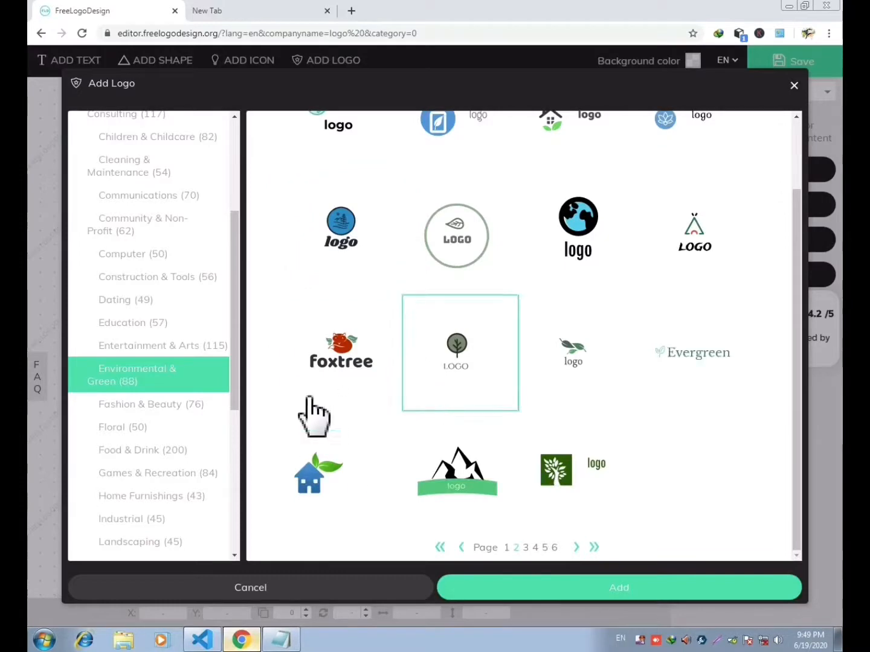
pyautogui.scroll(-3)
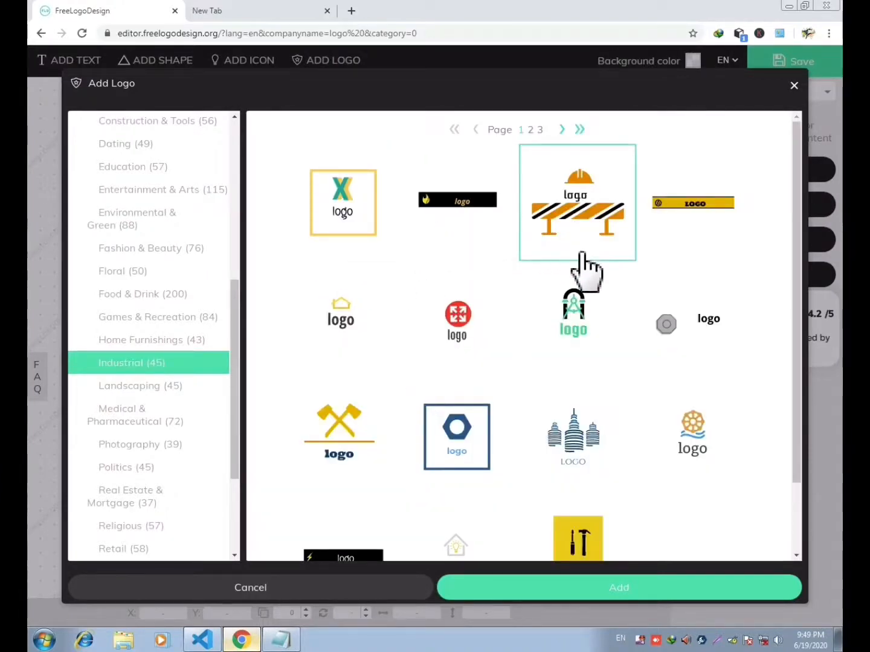
# Show the Computer category and locate the hand-holding-phone design.
pyautogui.click(132, 457)
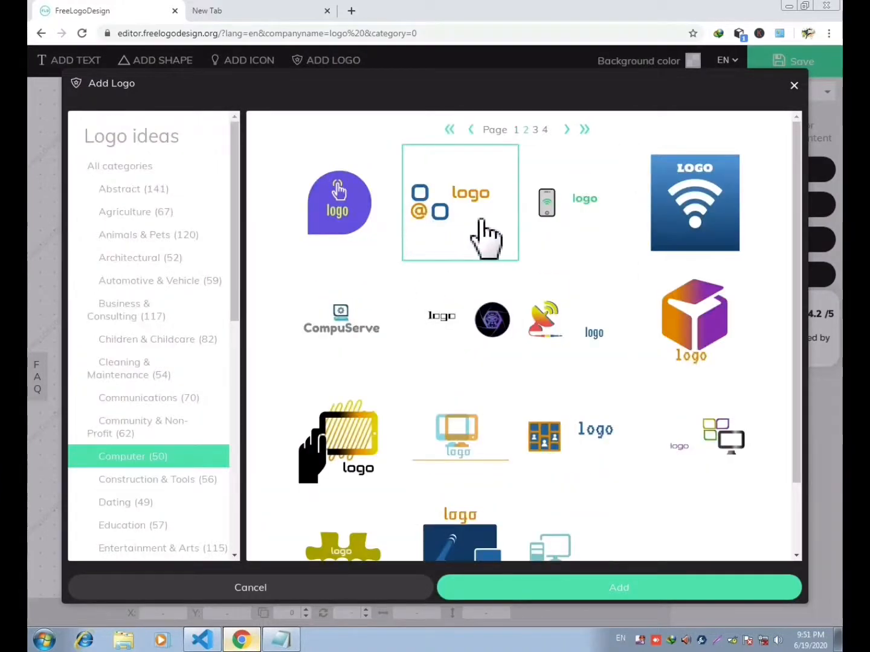
pyautogui.scroll(-3)
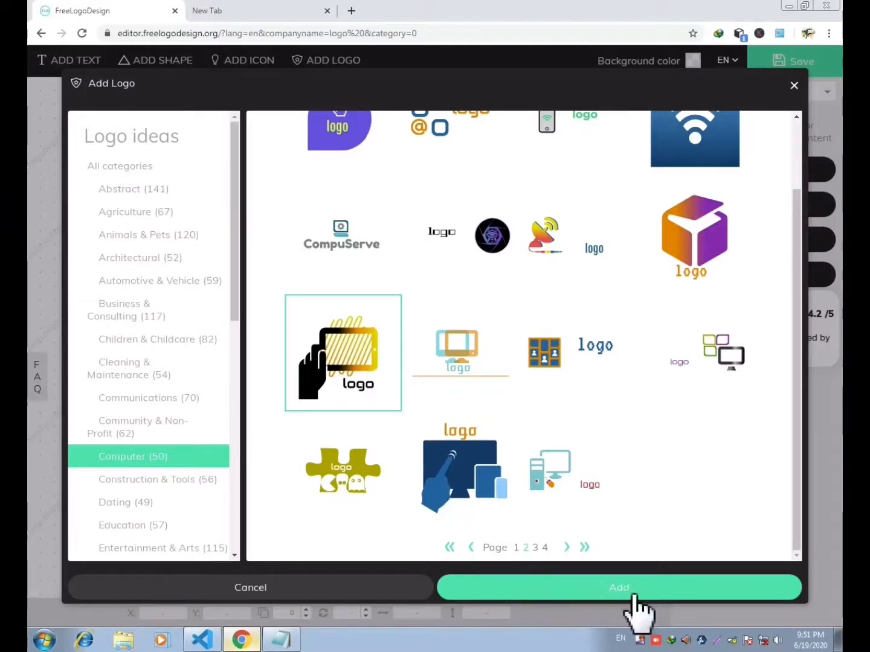
# Add the hand-holding-phone design to the canvas, enlarge it and move it higher.
pyautogui.click(618, 587)
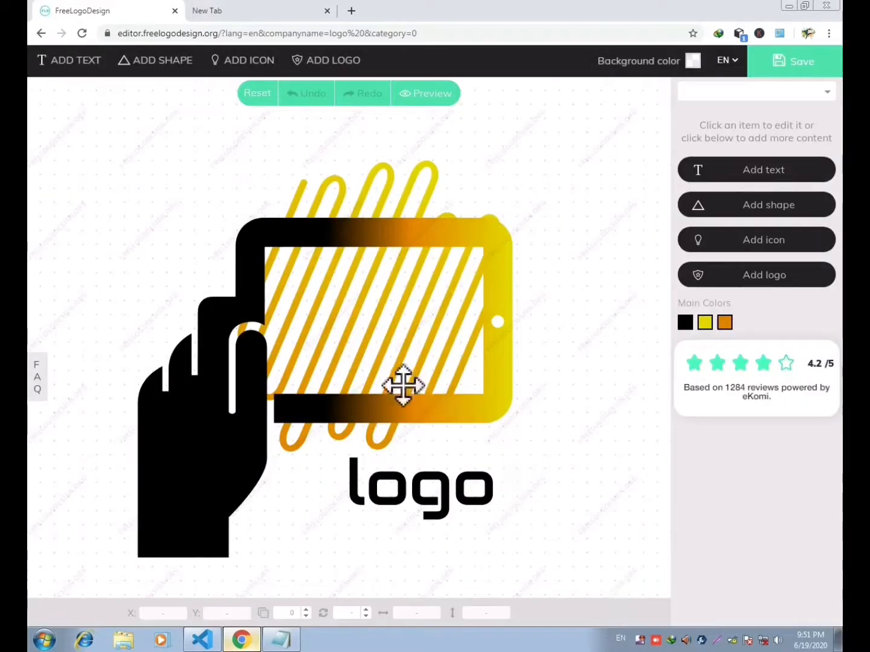
pyautogui.moveTo(532, 244)
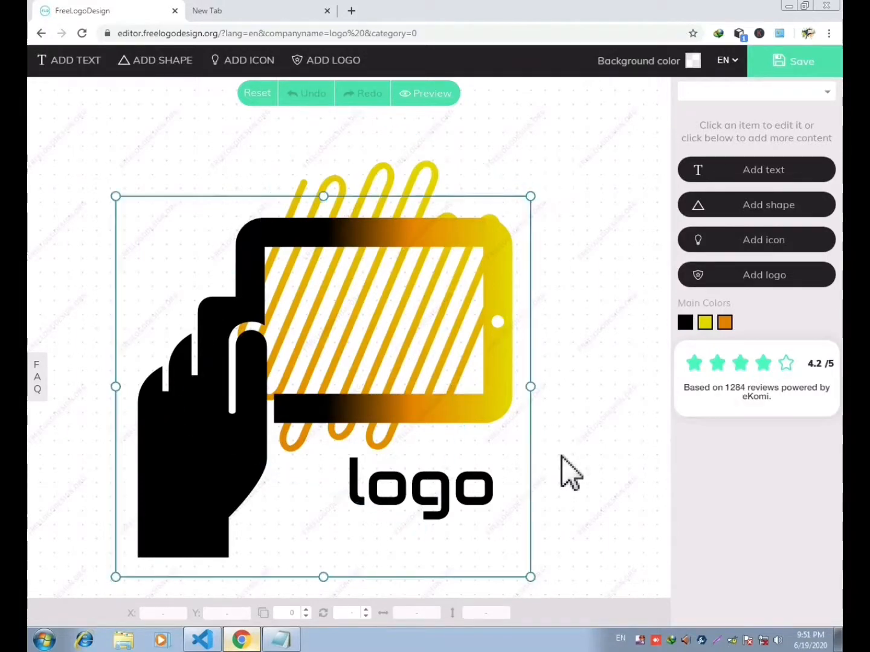
pyautogui.moveTo(426, 420)
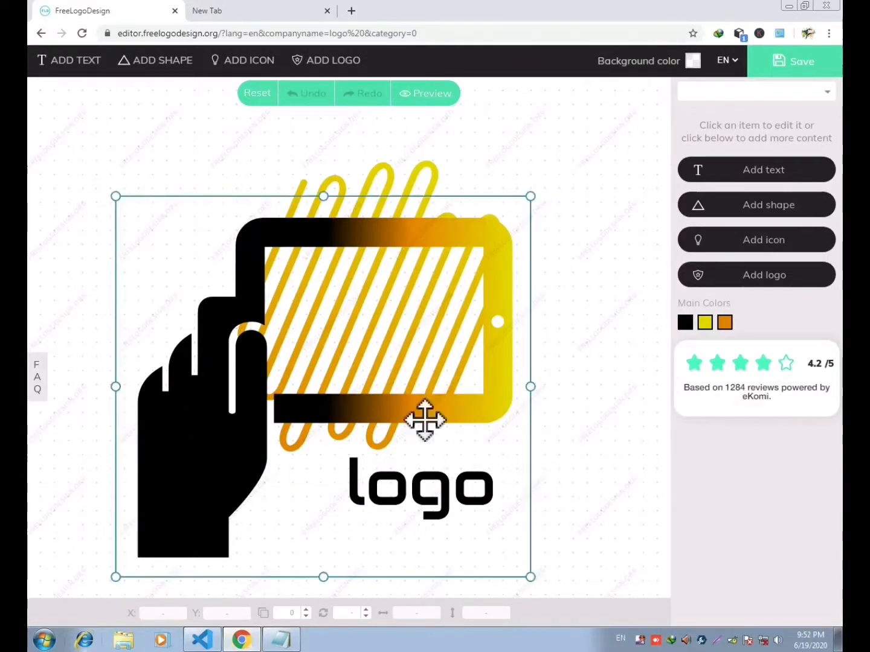
pyautogui.moveTo(537, 219)
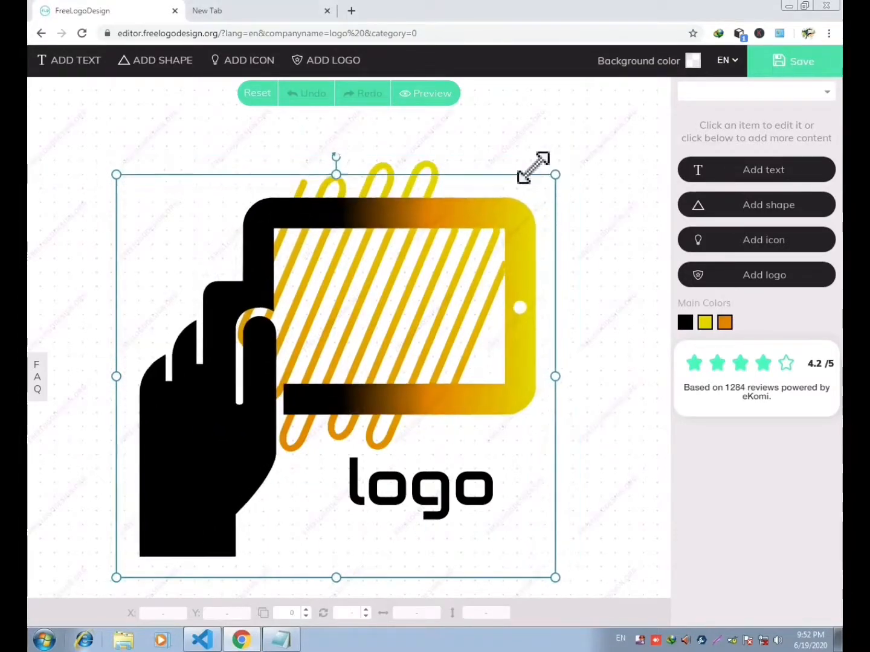
pyautogui.moveTo(531, 169); pyautogui.dragTo(562, 208)
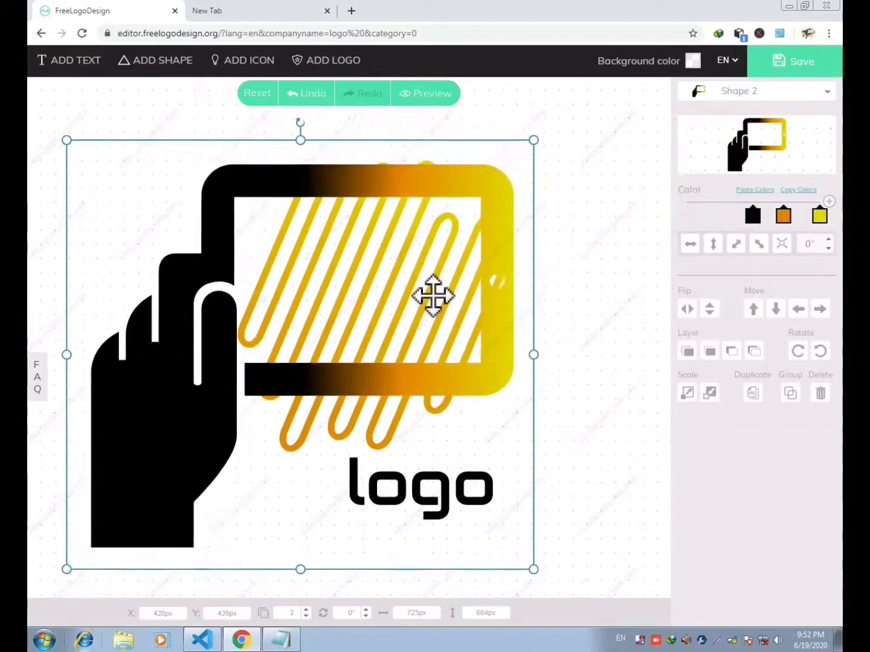
pyautogui.moveTo(433, 296); pyautogui.dragTo(430, 265)
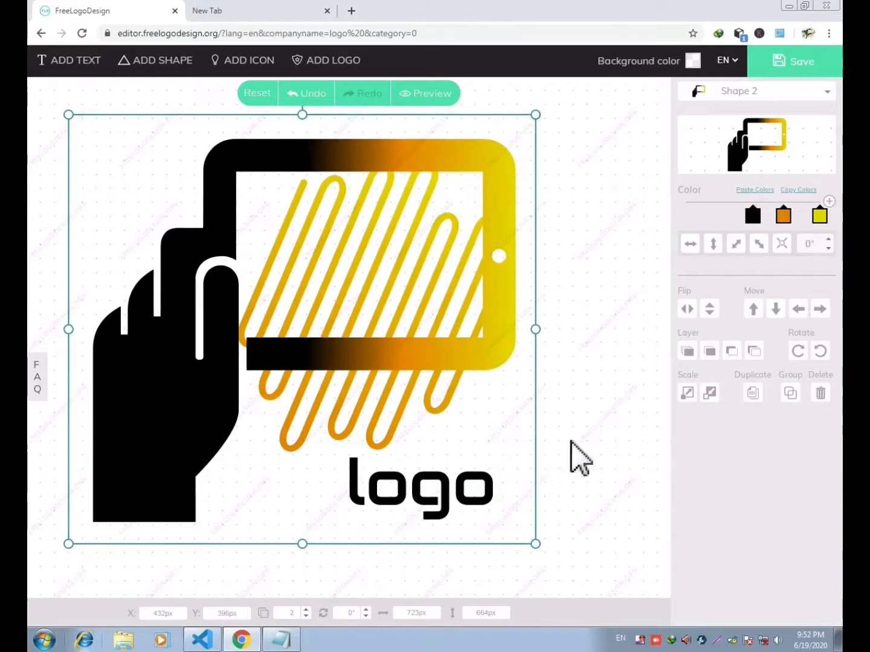
# Replace the frame's yellow gradient tone with green (#419a1c).
pyautogui.click(782, 215)
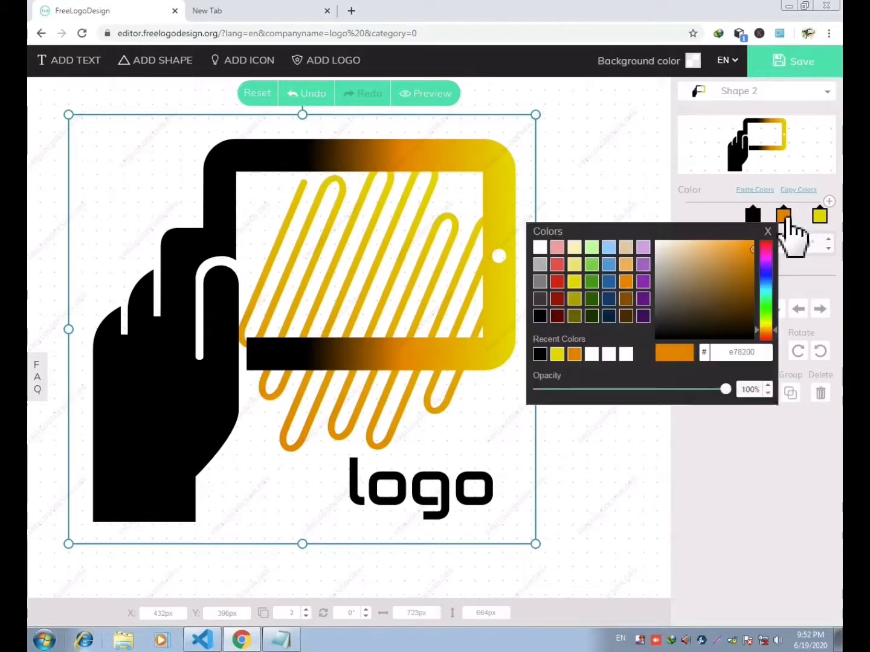
pyautogui.click(592, 281)
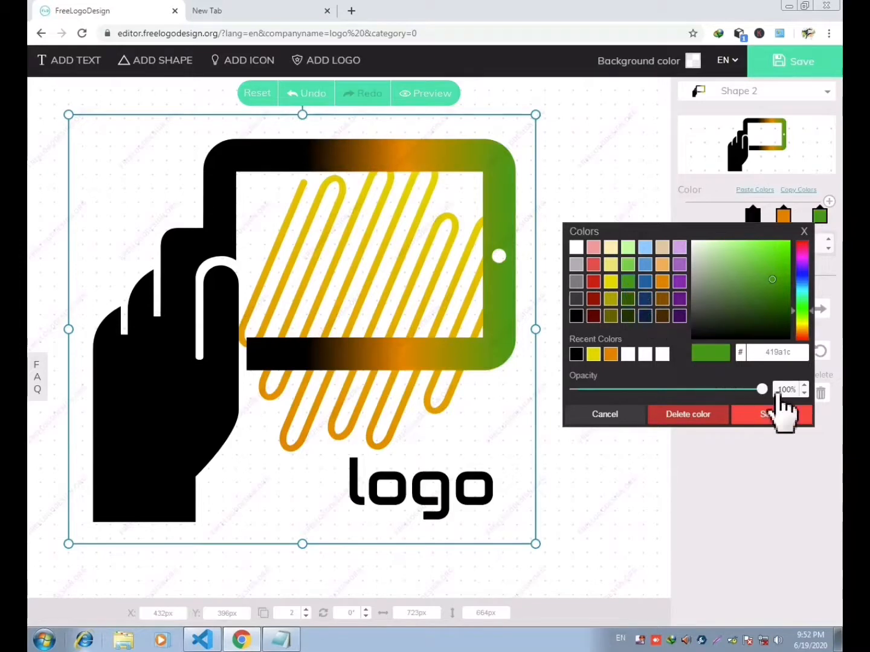
pyautogui.click(772, 414)
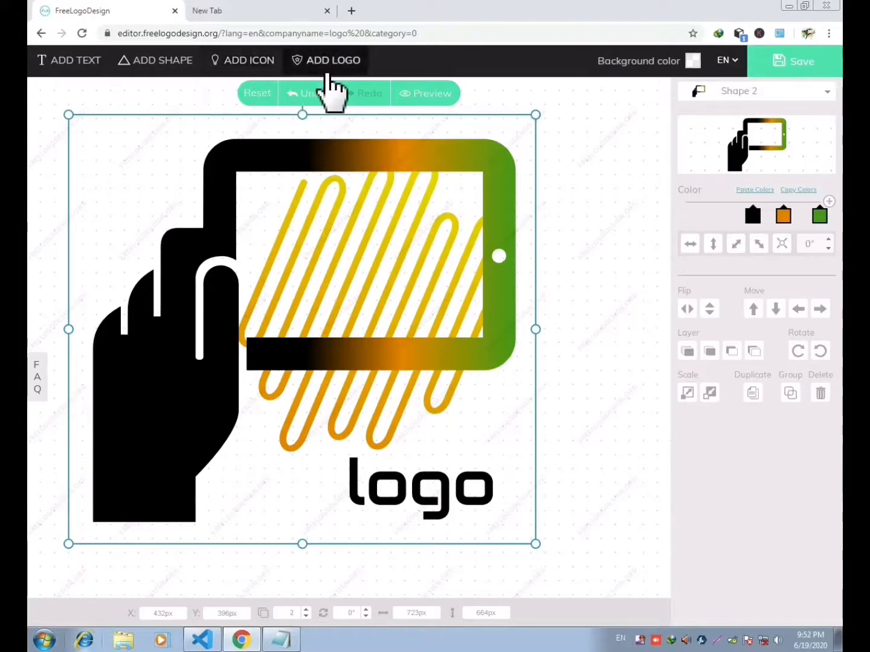
# Add a 'New Text' element on the phone, then attempt to delete it and answer the prompt.
pyautogui.click(69, 60)
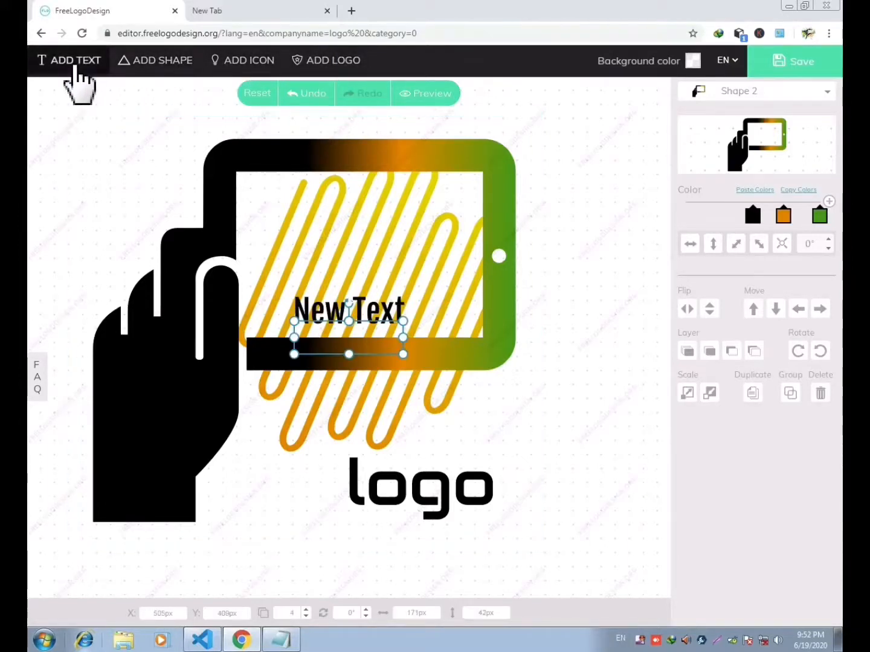
pyautogui.click(348, 331)
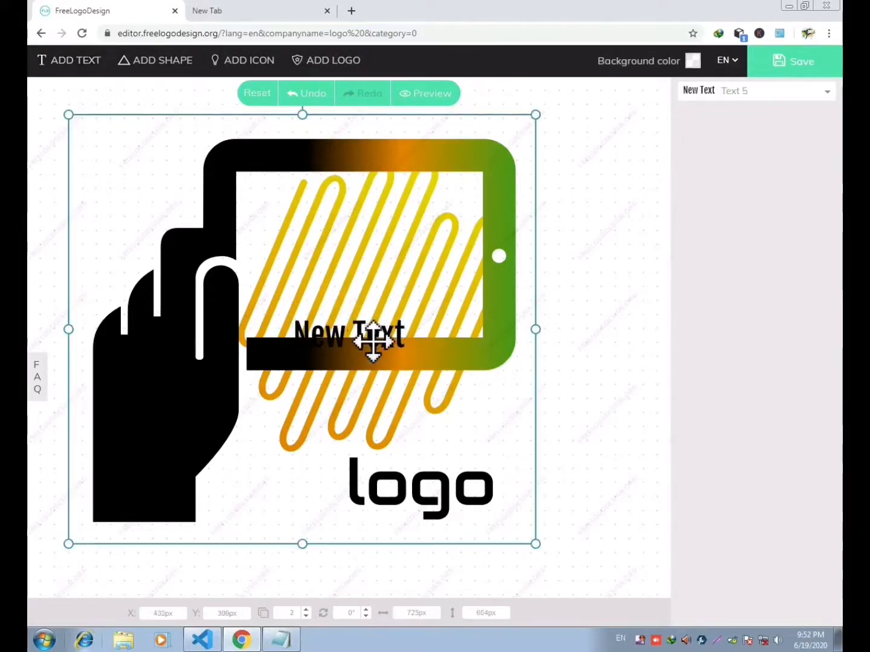
pyautogui.click(348, 331)
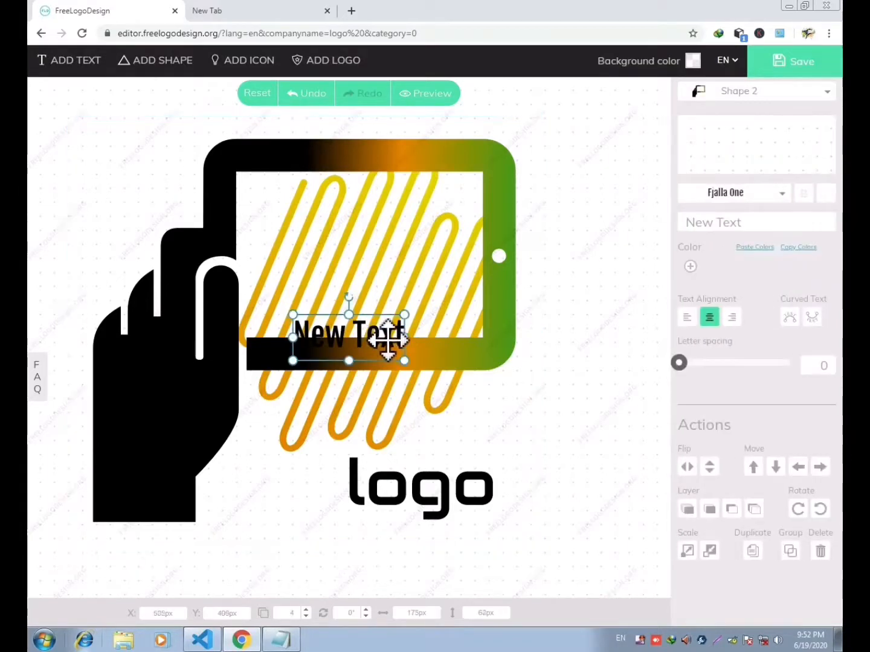
pyautogui.click(819, 550)
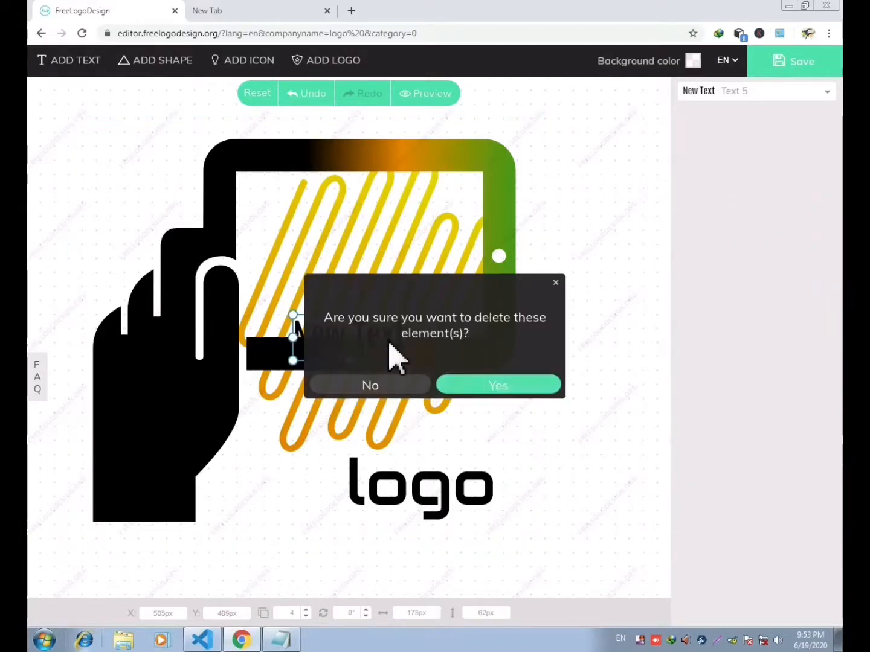
pyautogui.click(370, 385)
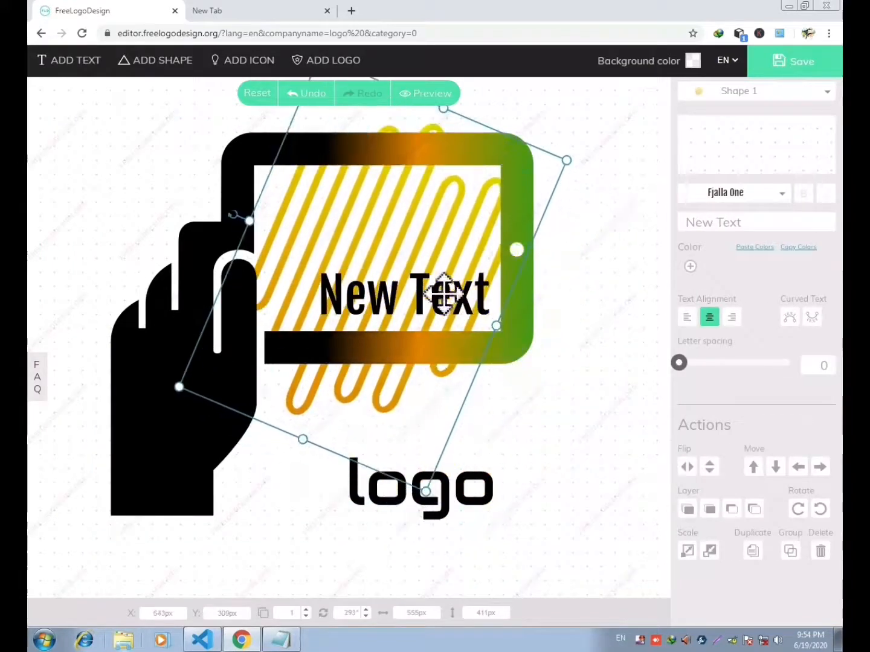
# Shrink the yellow hatch lines inside the phone and move the logo text up beneath it.
pyautogui.moveTo(565, 159); pyautogui.dragTo(544, 181)
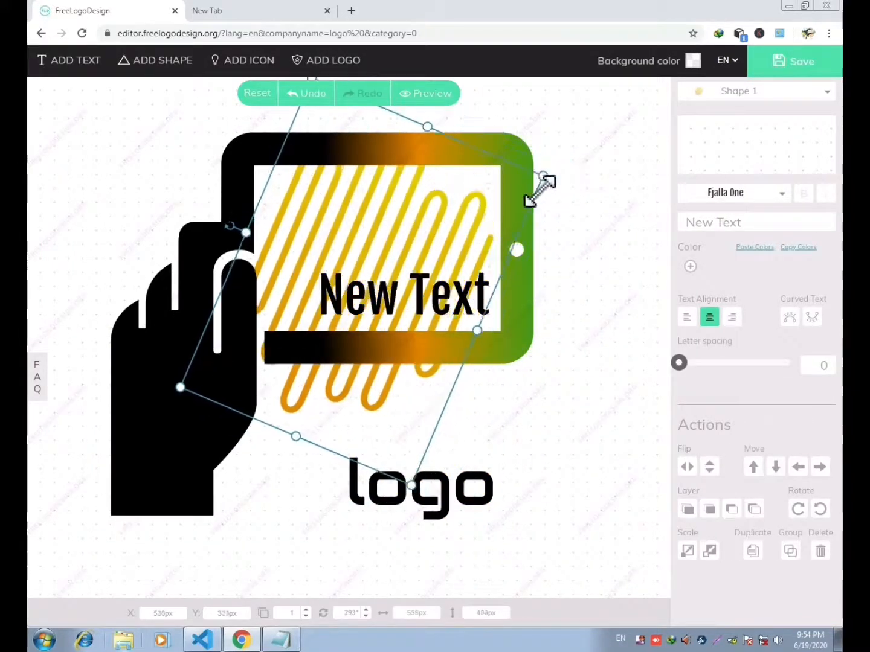
pyautogui.moveTo(401, 293); pyautogui.dragTo(580, 413)
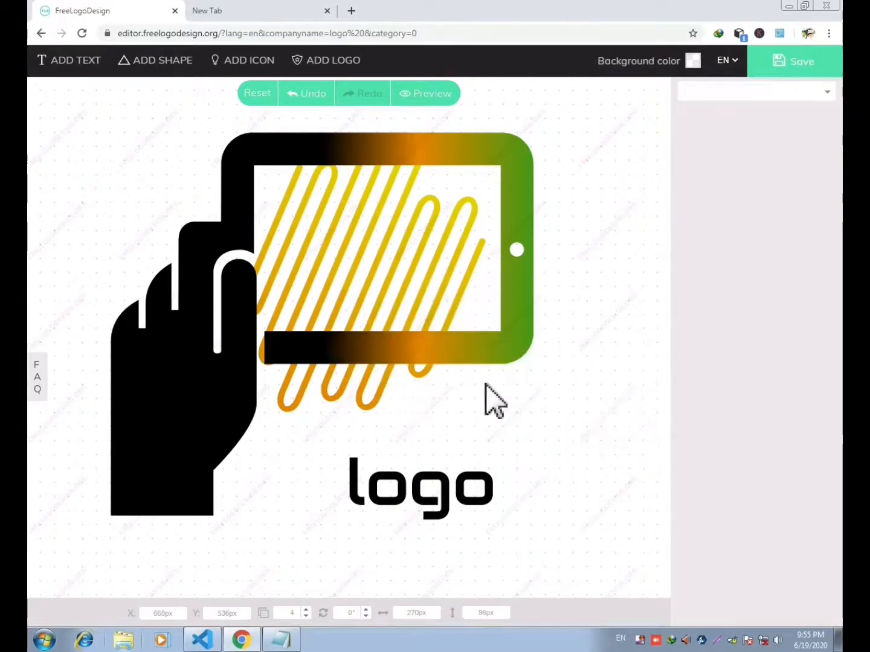
pyautogui.moveTo(421, 488); pyautogui.dragTo(372, 411)
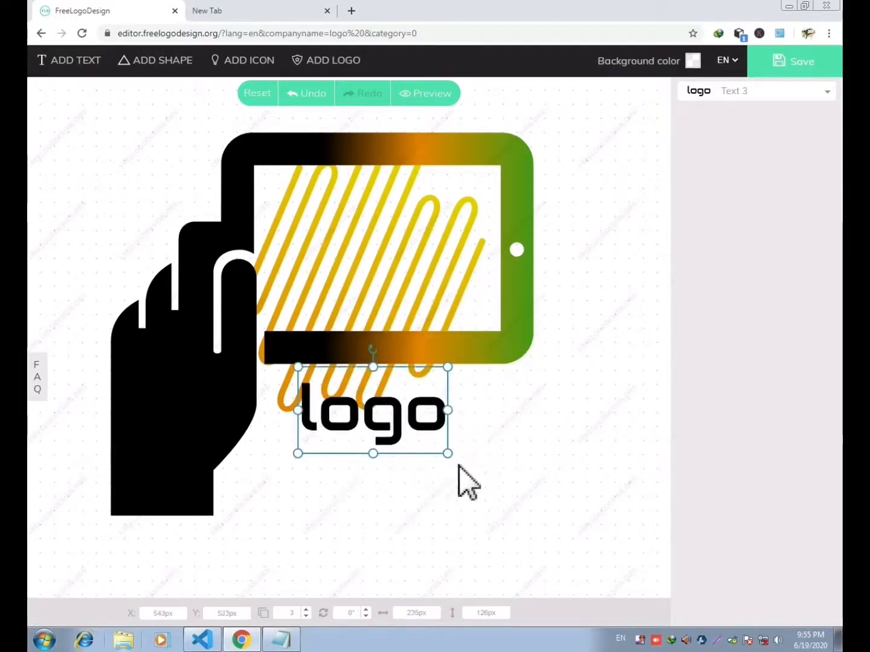
pyautogui.moveTo(447, 454); pyautogui.dragTo(513, 488)
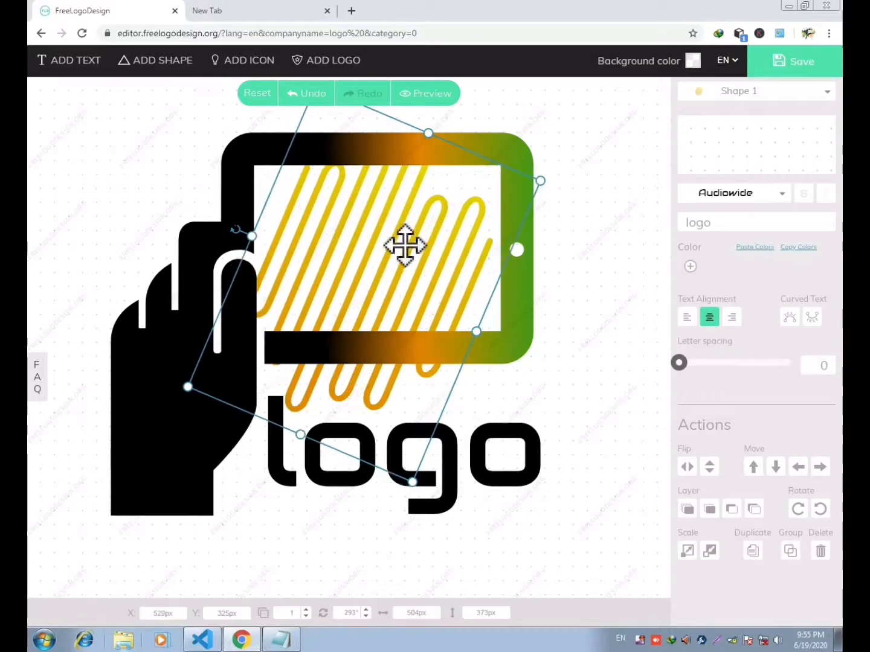
pyautogui.click(610, 208)
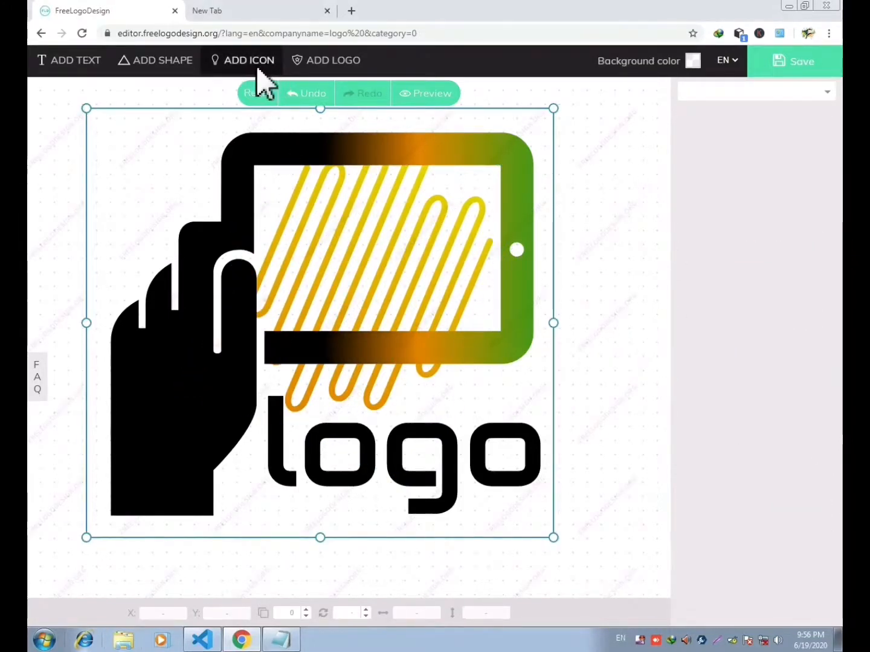
pyautogui.click(242, 60)
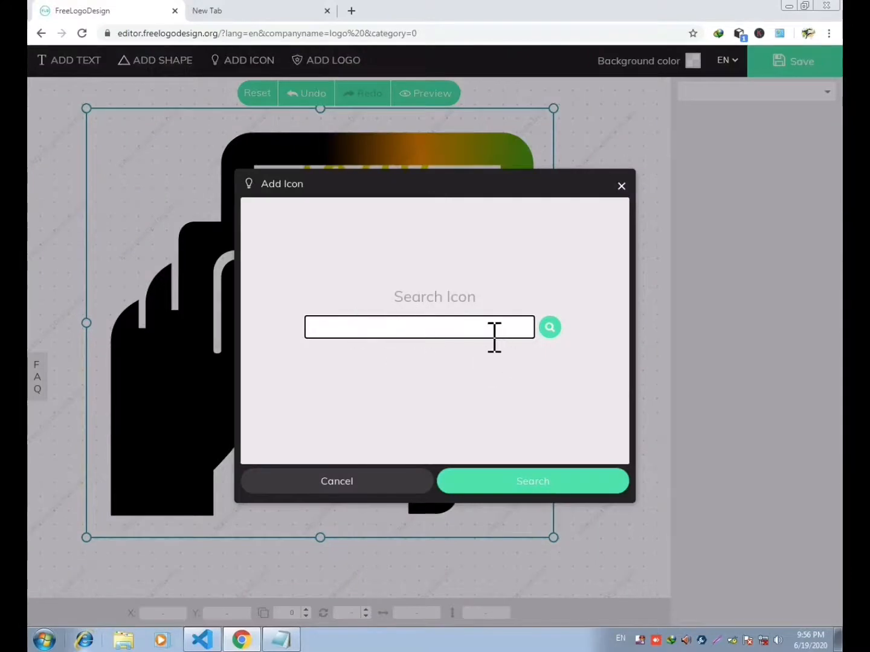
pyautogui.write('m')
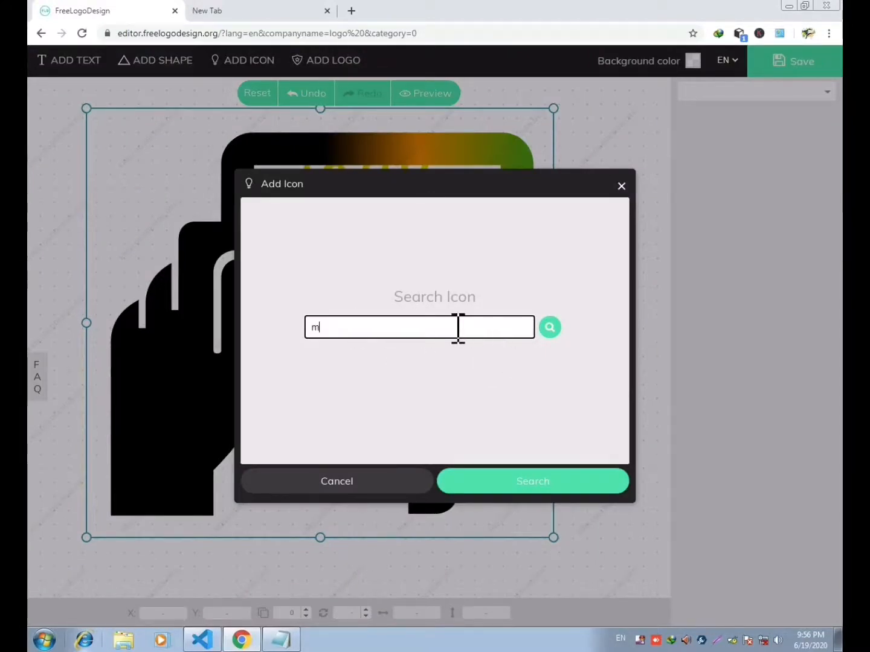
pyautogui.write('essage')
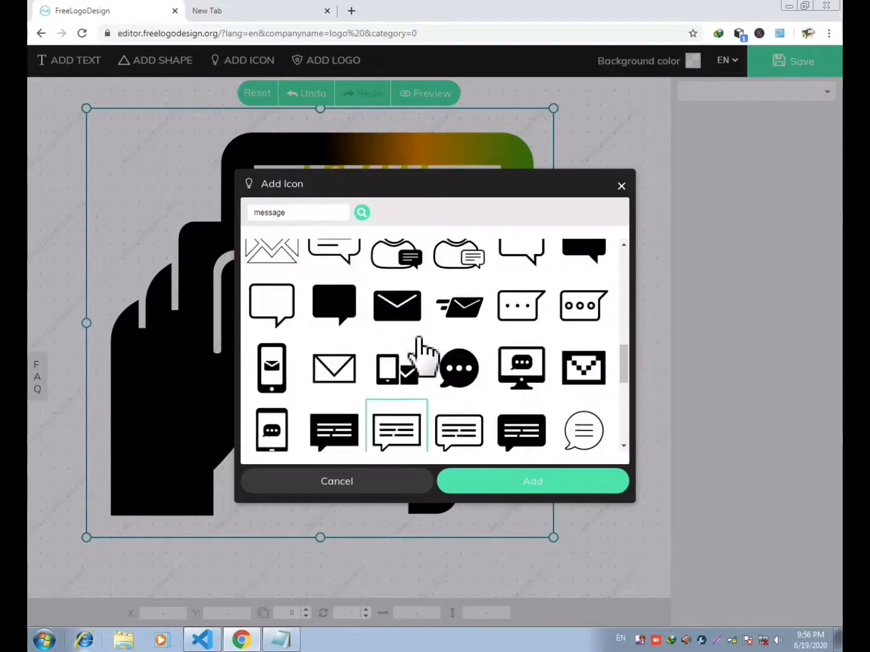
pyautogui.scroll(-3)
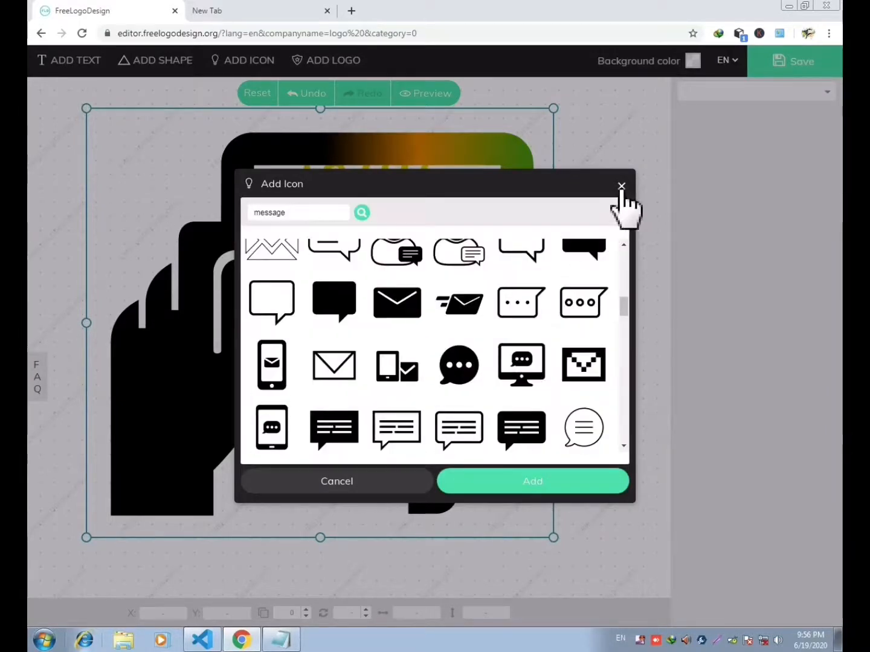
pyautogui.click(621, 186)
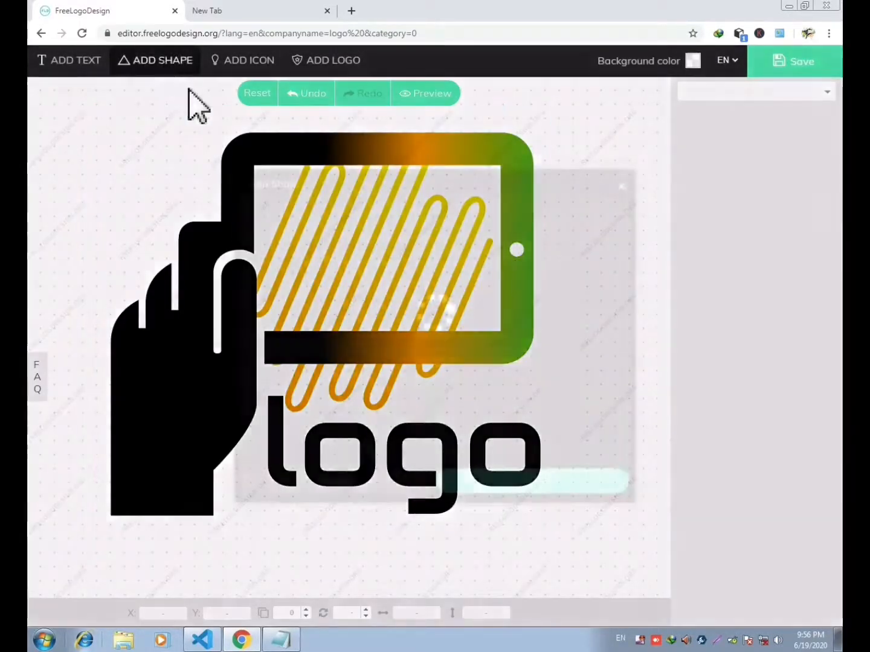
pyautogui.click(155, 60)
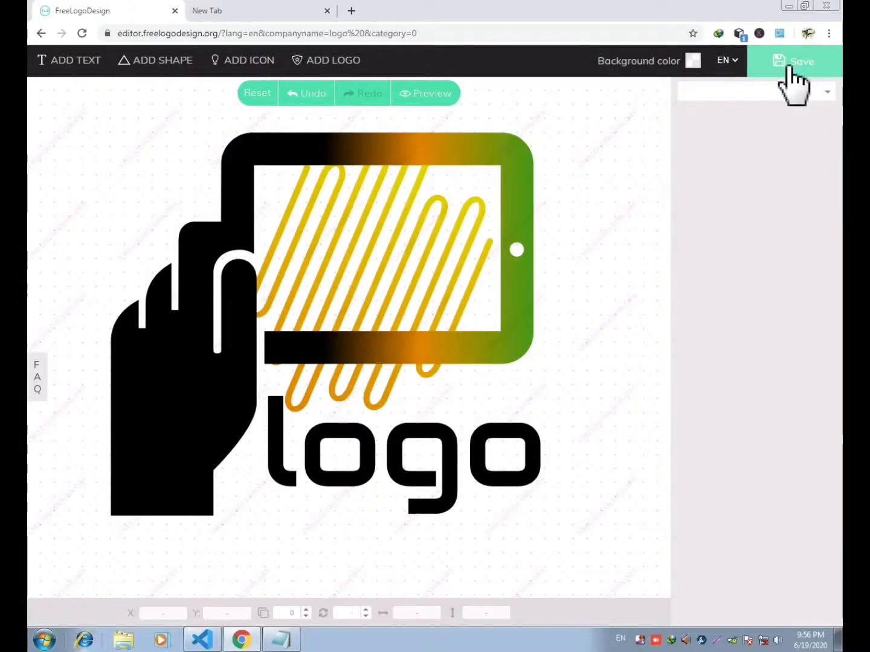
# Save the design and request the free low-res logo by email with name 'earni'.
pyautogui.click(795, 60)
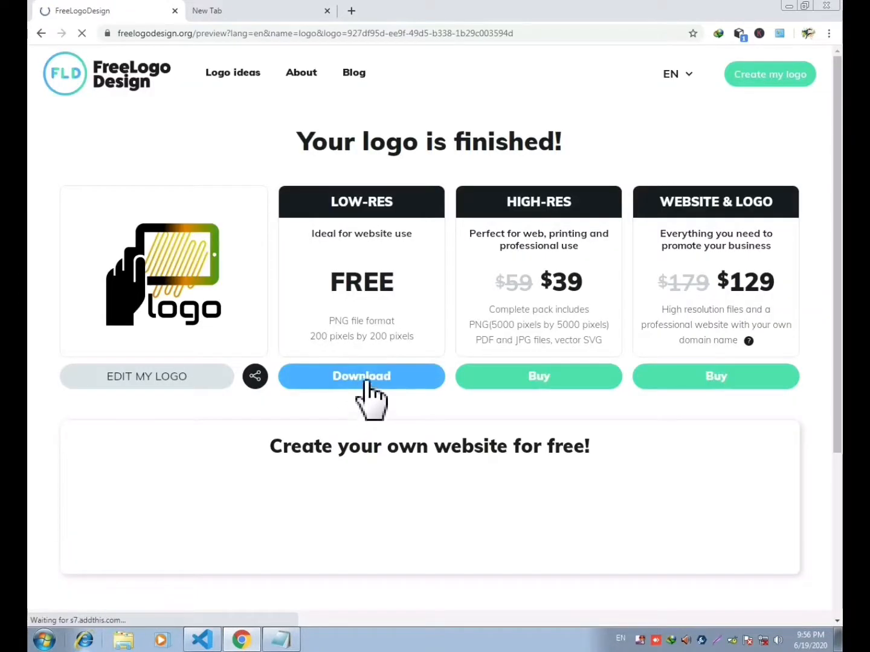
pyautogui.click(361, 376)
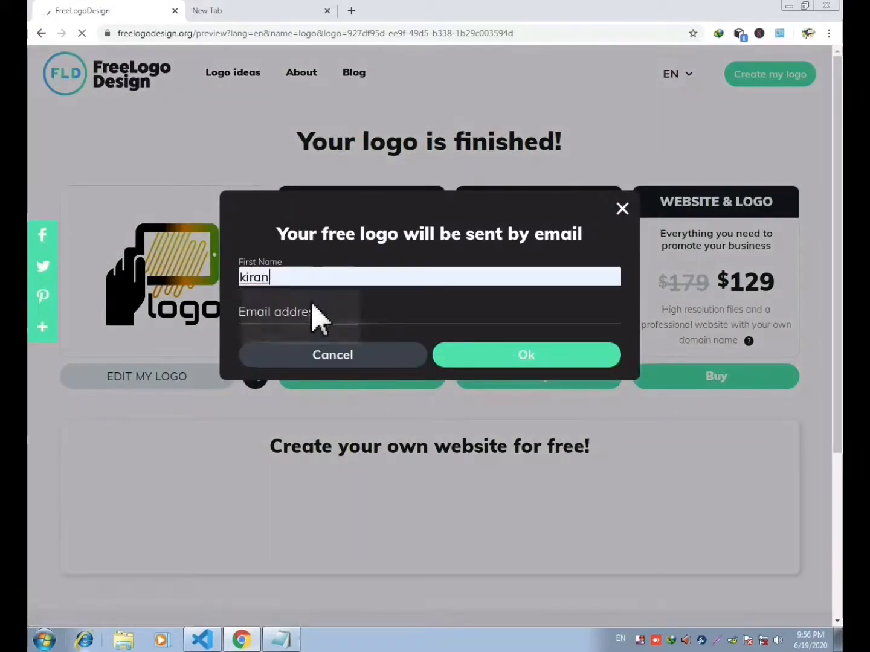
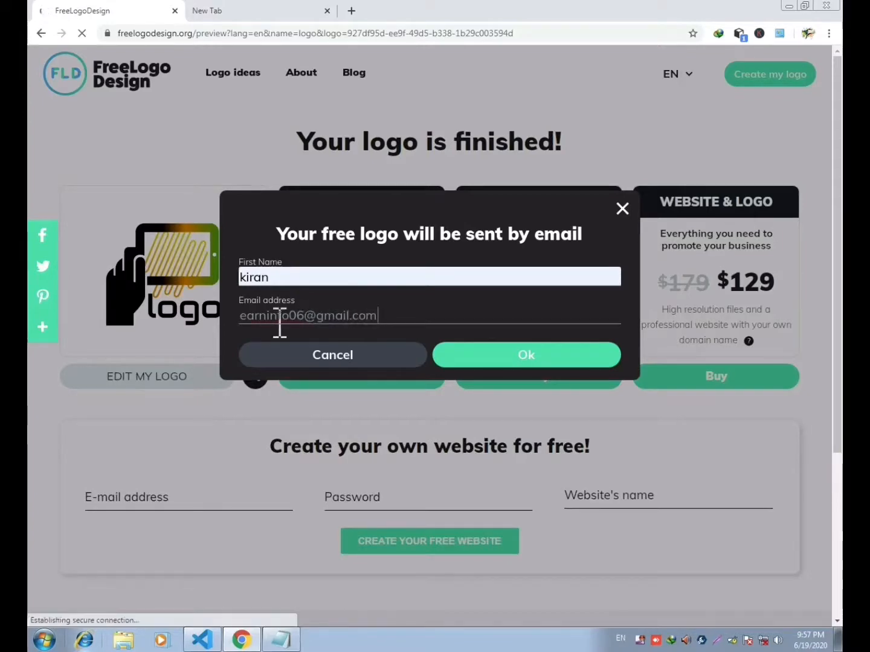
pyautogui.click(525, 355)
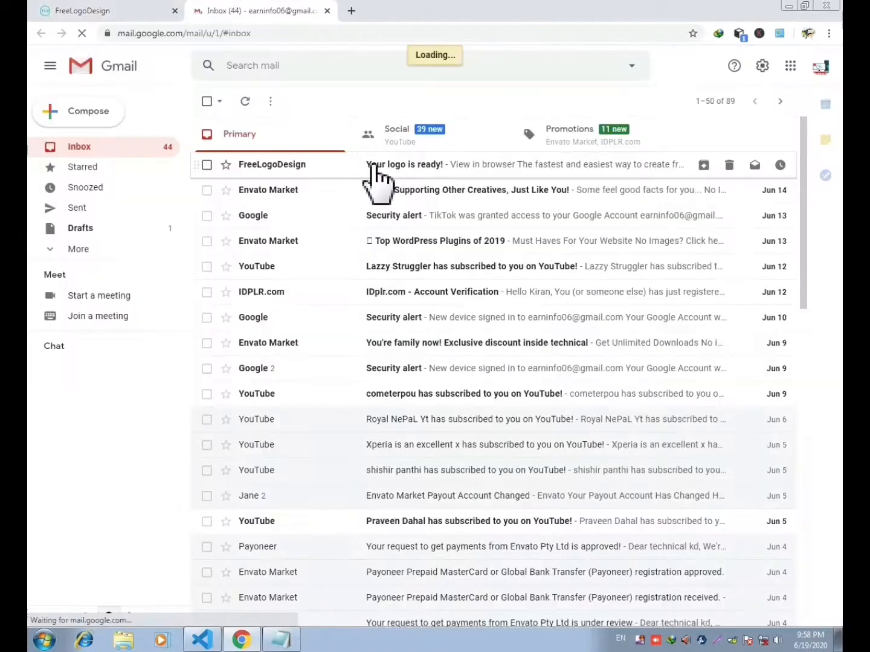
# Read the 'Your logo is ready!' email and follow its Download link.
pyautogui.click(406, 164)
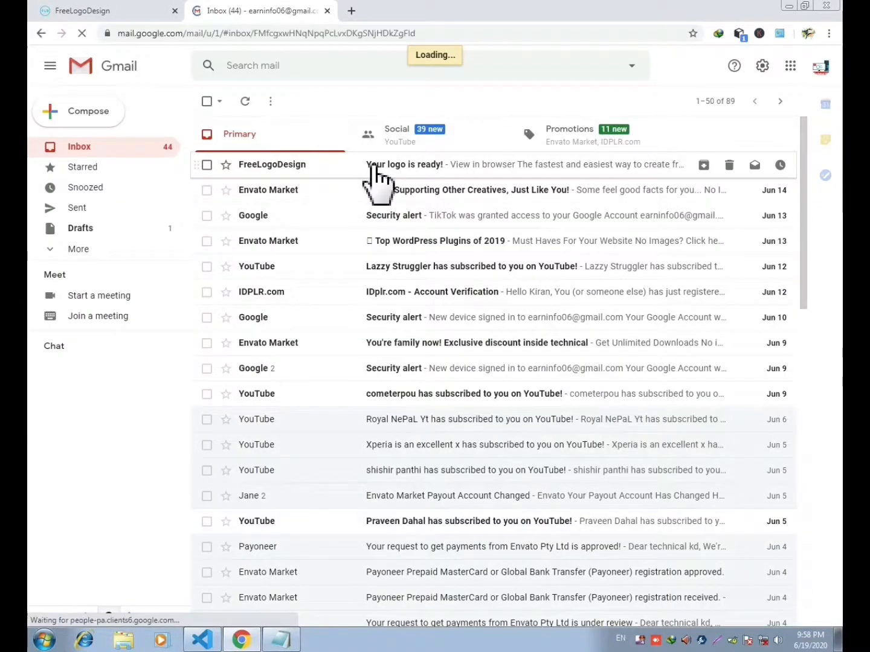
pyautogui.click(405, 164)
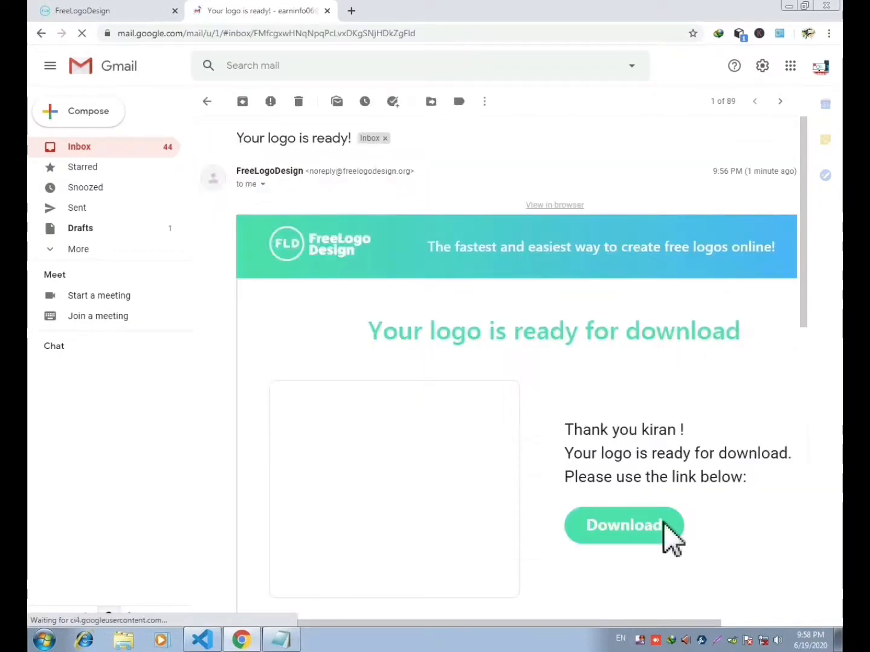
pyautogui.scroll(-3)
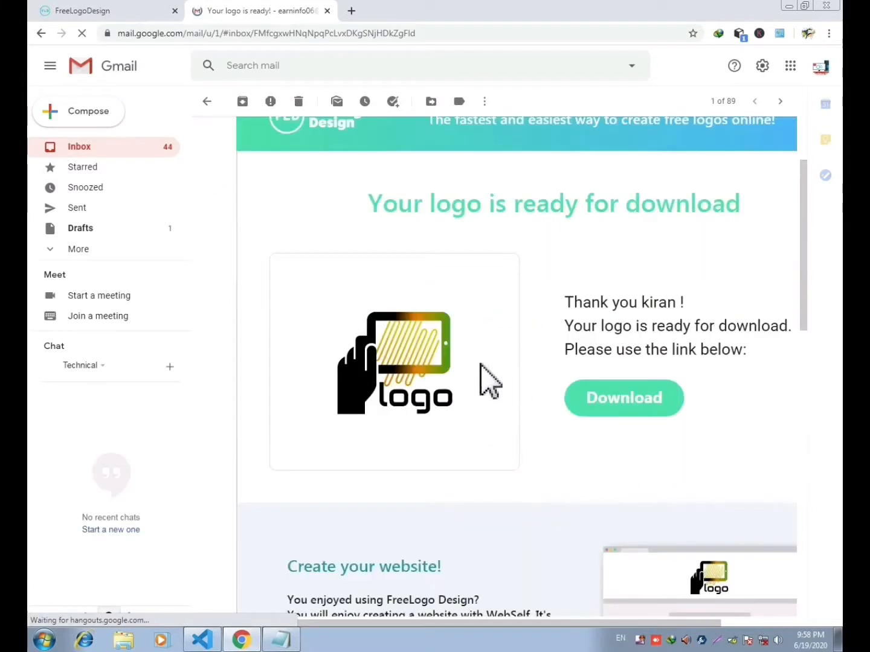
pyautogui.click(623, 398)
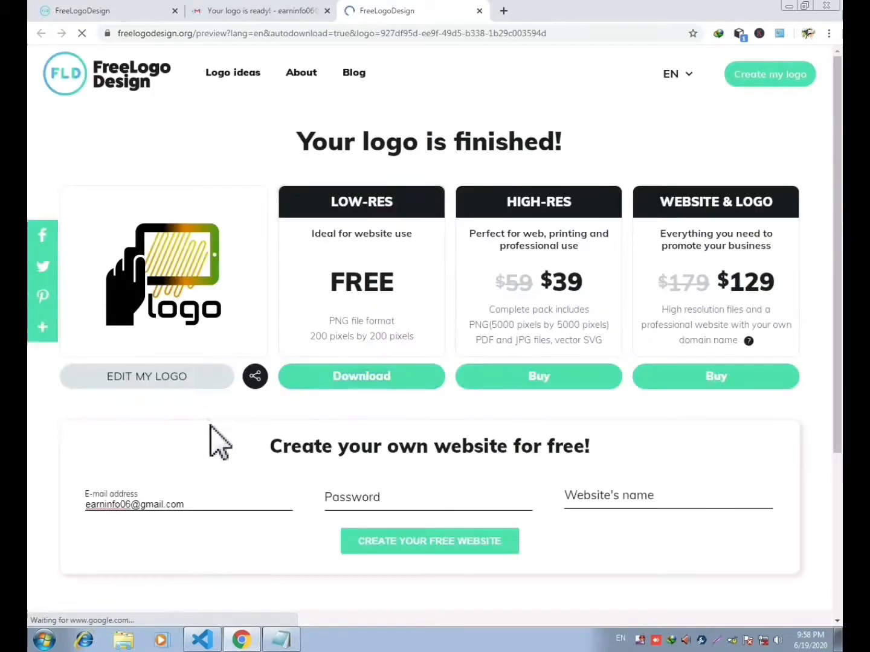
# Download the free PNG logo and show it in its downloads folder.
pyautogui.click(361, 376)
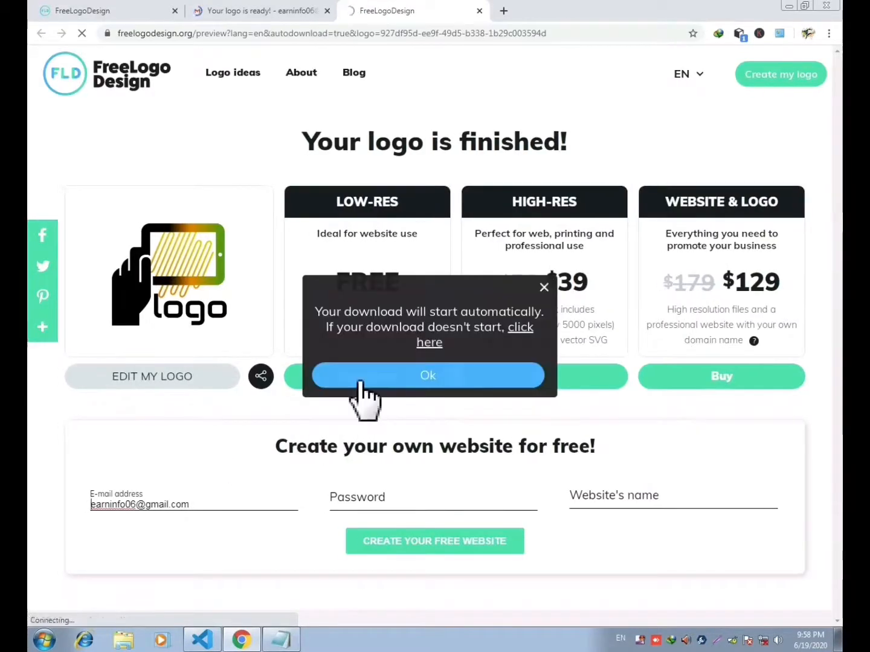
pyautogui.click(427, 374)
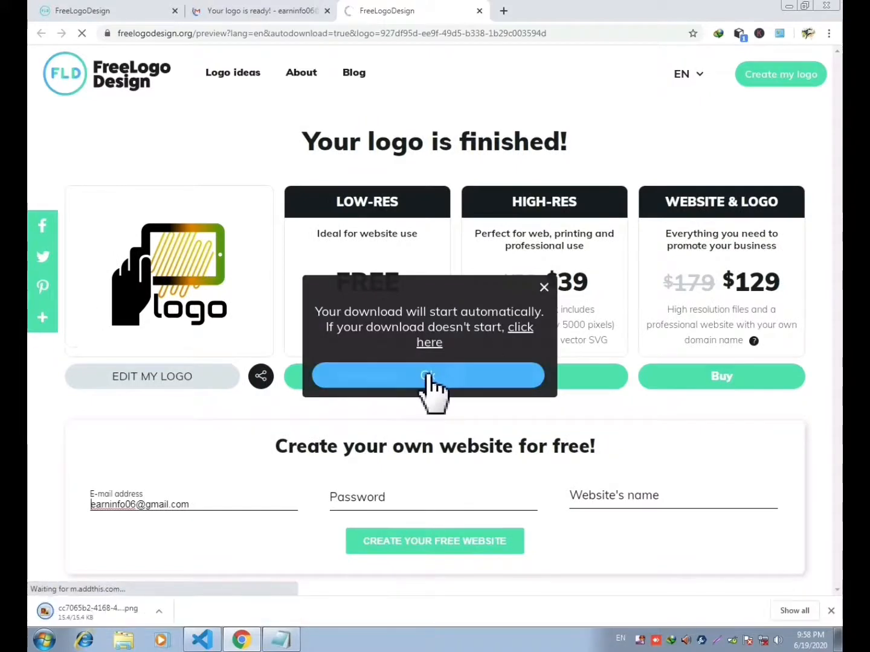
pyautogui.click(543, 287)
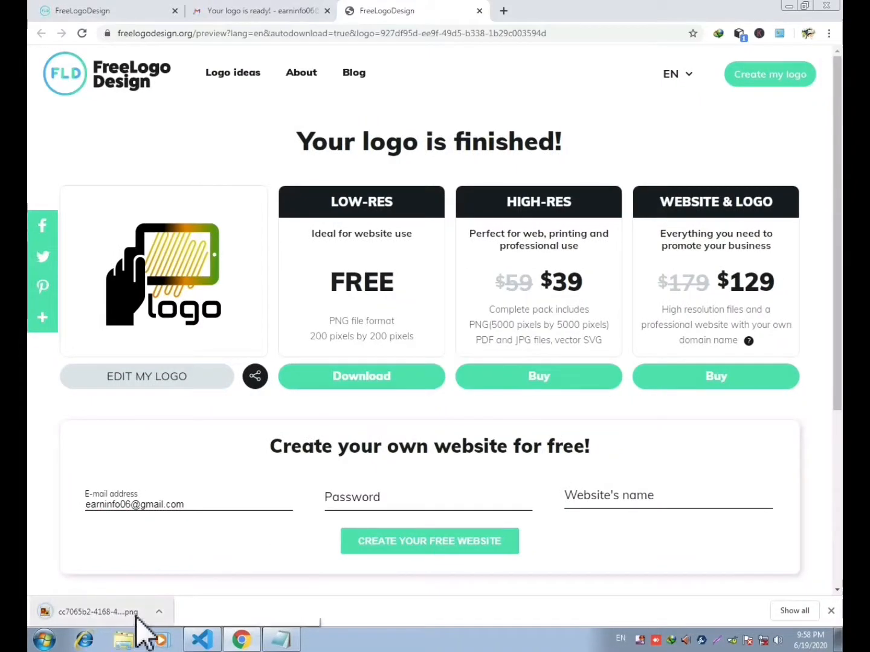
pyautogui.click(160, 611)
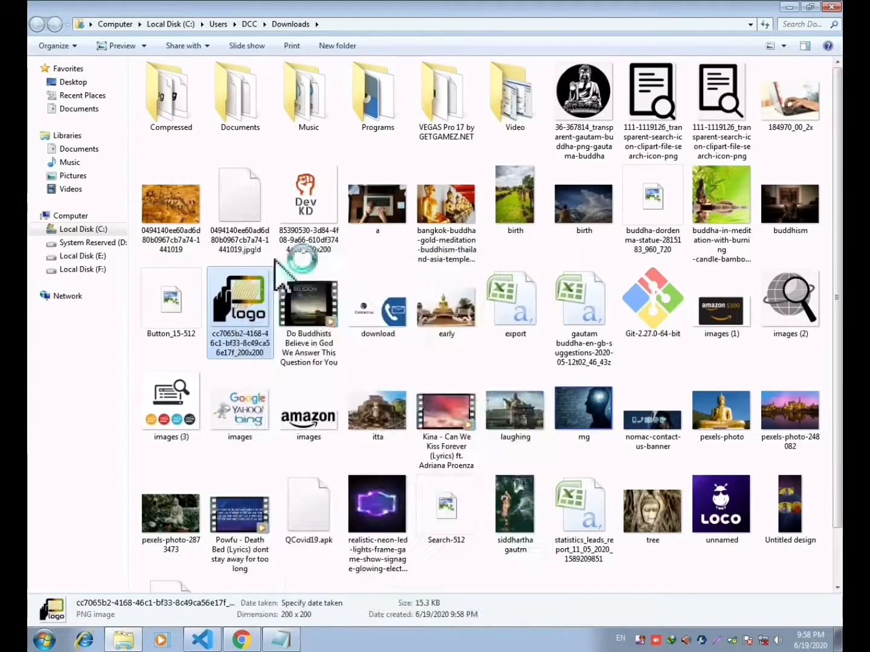
# View the logo PNG in a maximised Windows Photo Viewer window.
pyautogui.doubleClick(240, 296)
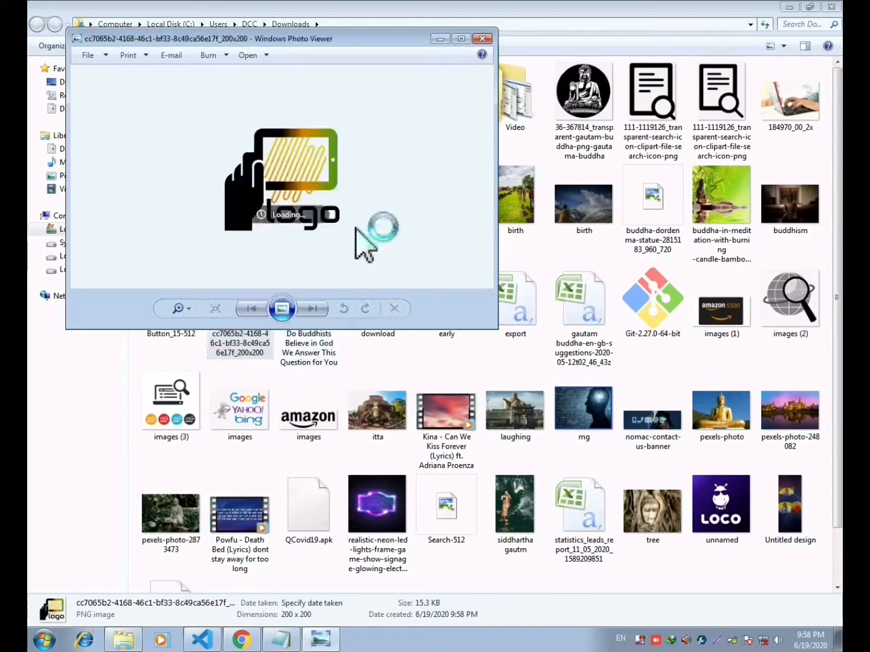
pyautogui.click(460, 39)
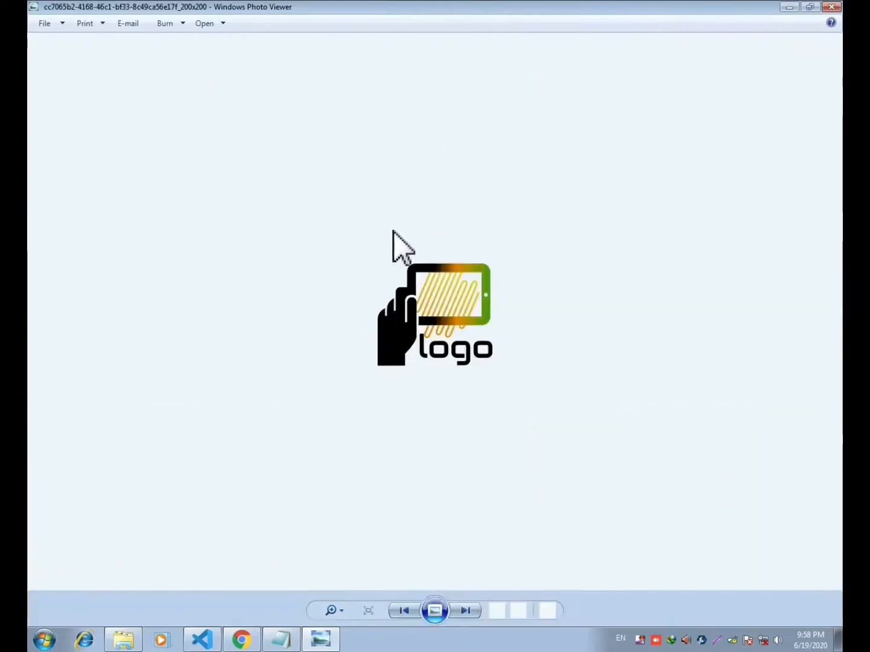